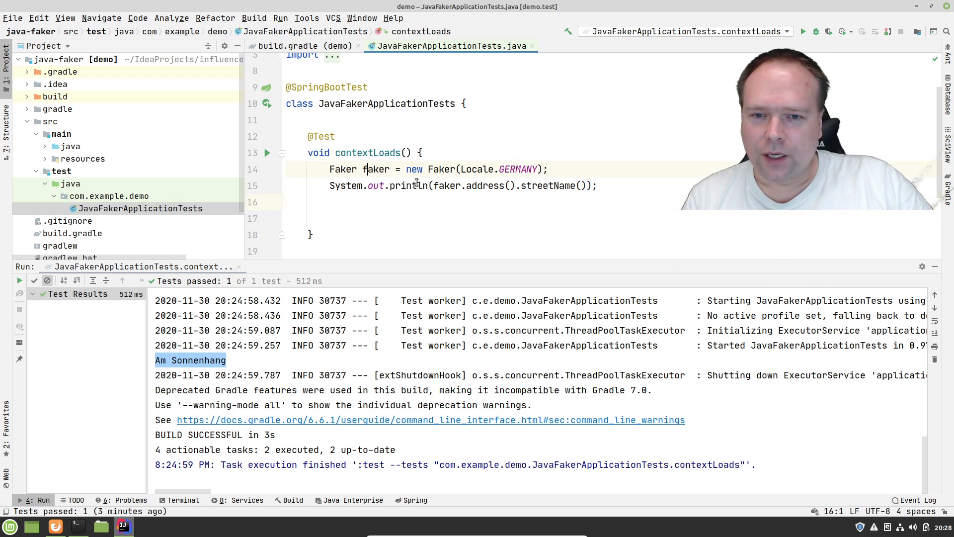
# - Create a Spring Initializr Gradle project for Java 15 with Lombok and Spring Web dependencies
pyautogui.click(11, 18)
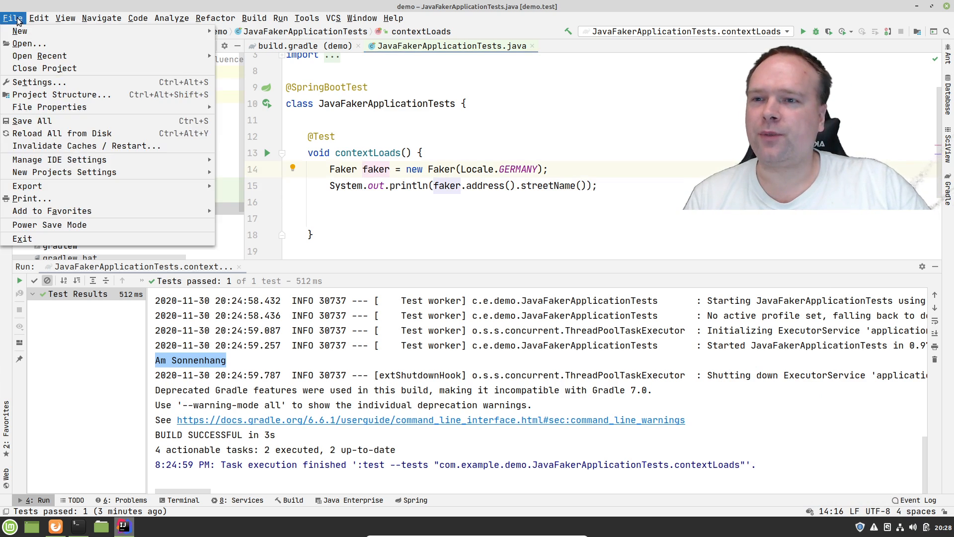
pyautogui.click(16, 31)
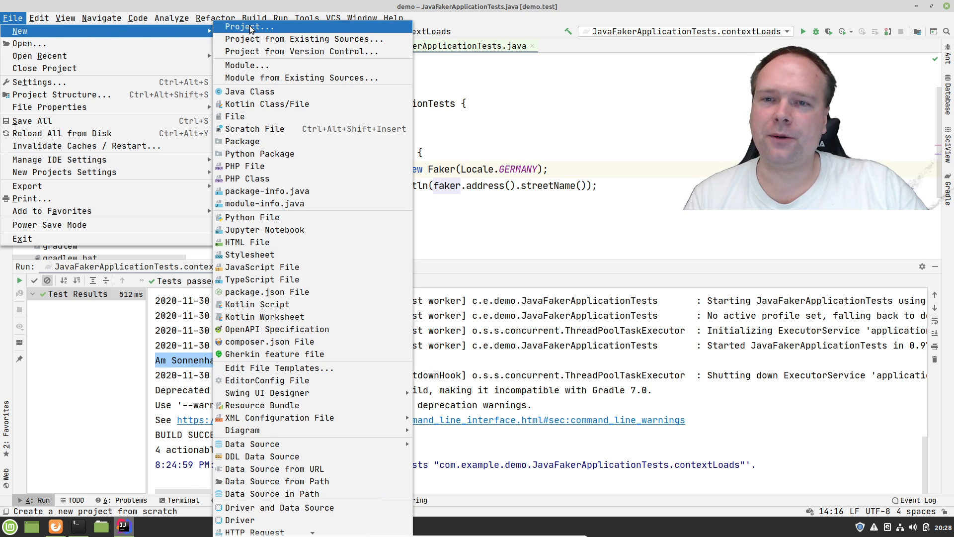
pyautogui.click(249, 27)
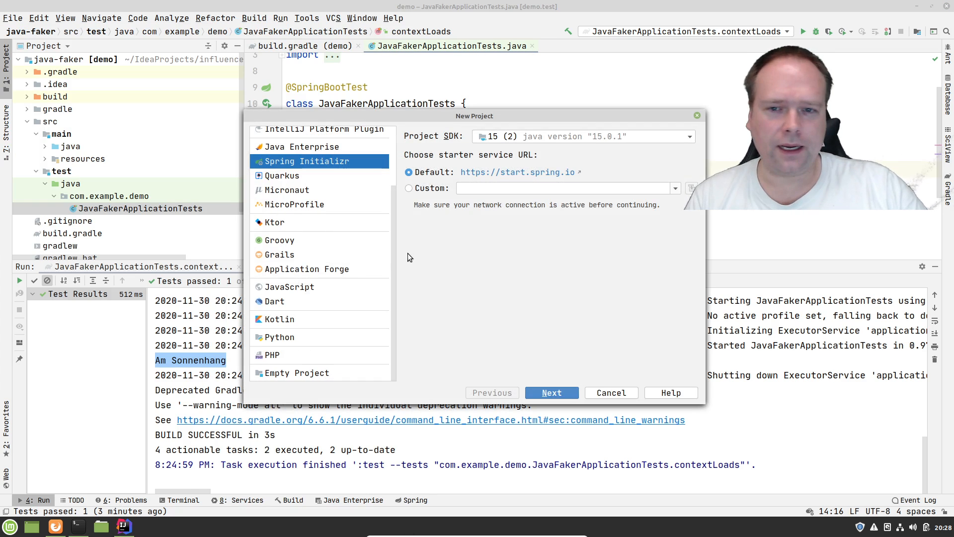
pyautogui.moveTo(307, 164)
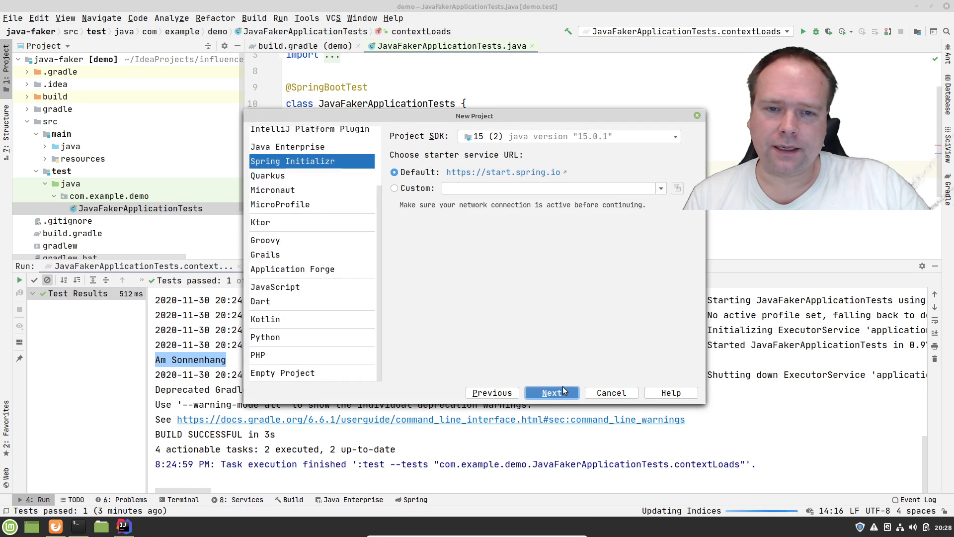
pyautogui.click(552, 393)
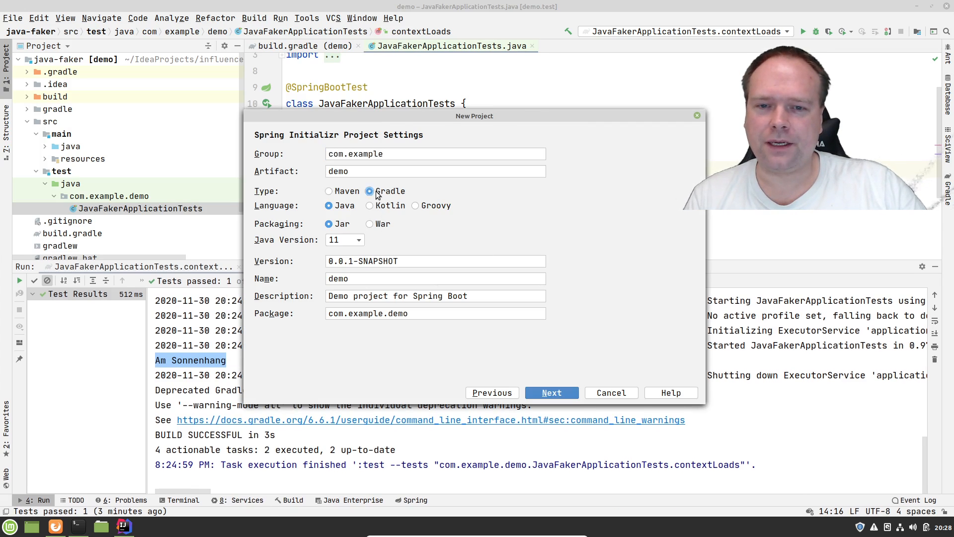
pyautogui.click(344, 239)
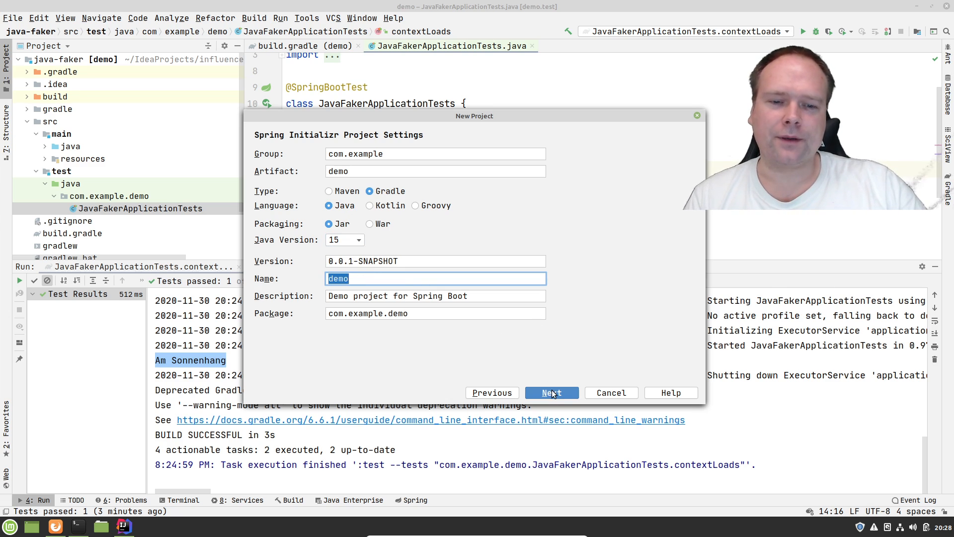
pyautogui.click(552, 392)
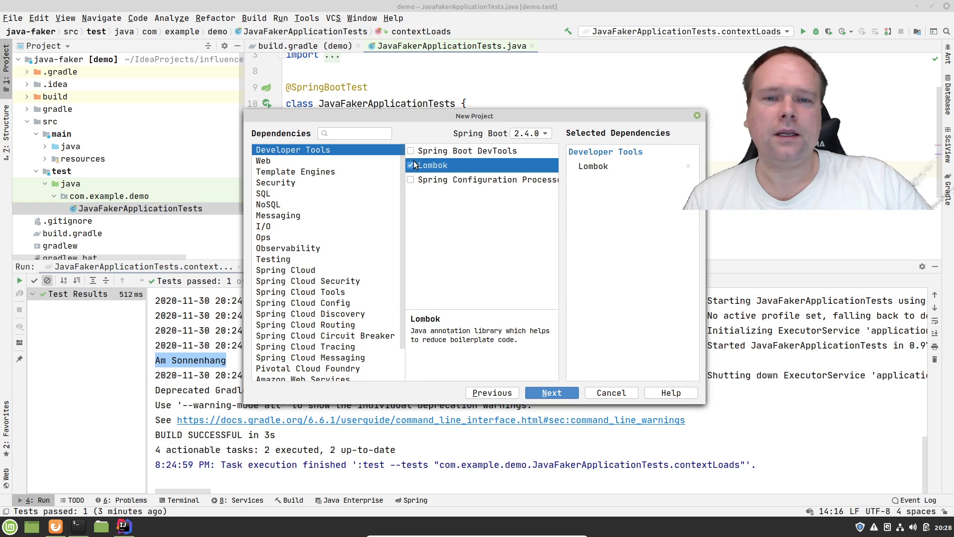
pyautogui.write('web')
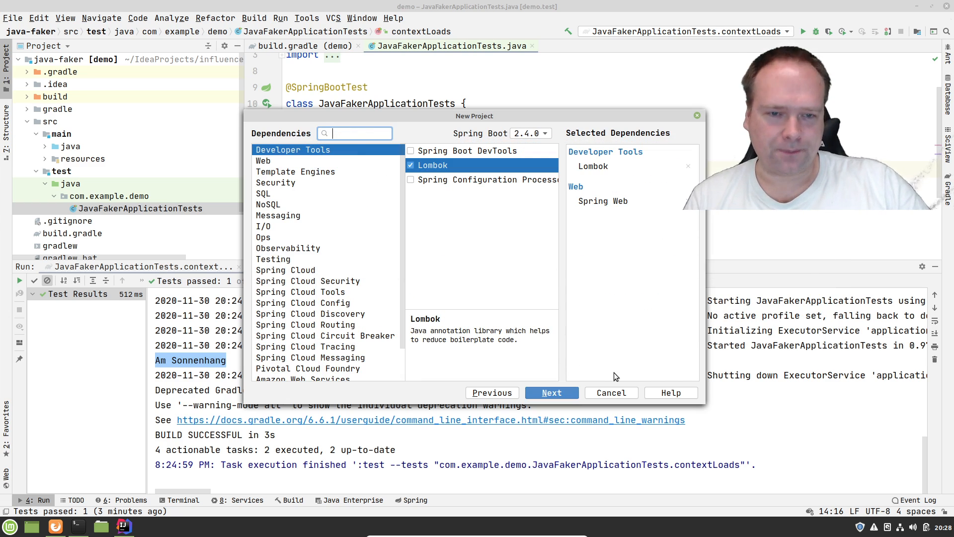
pyautogui.click(612, 393)
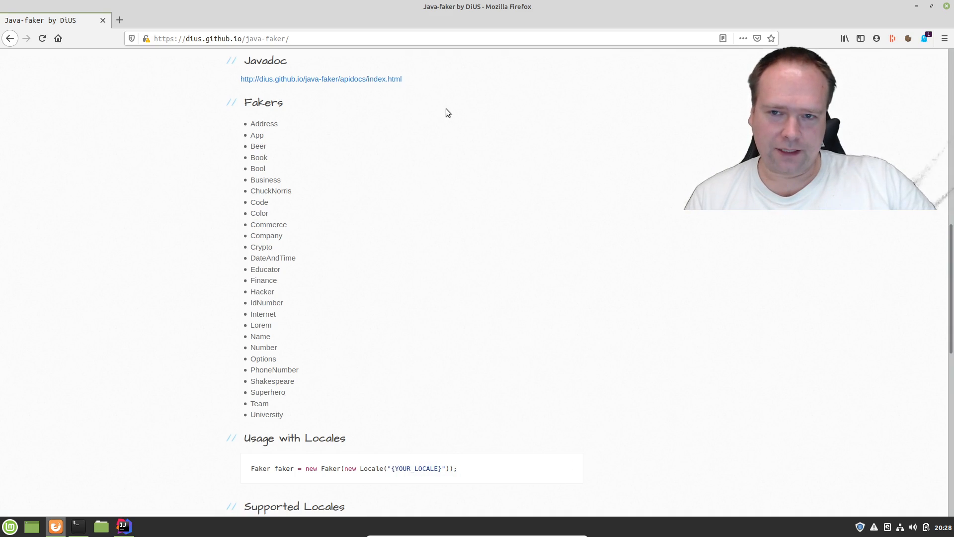
pyautogui.moveTo(461, 110)
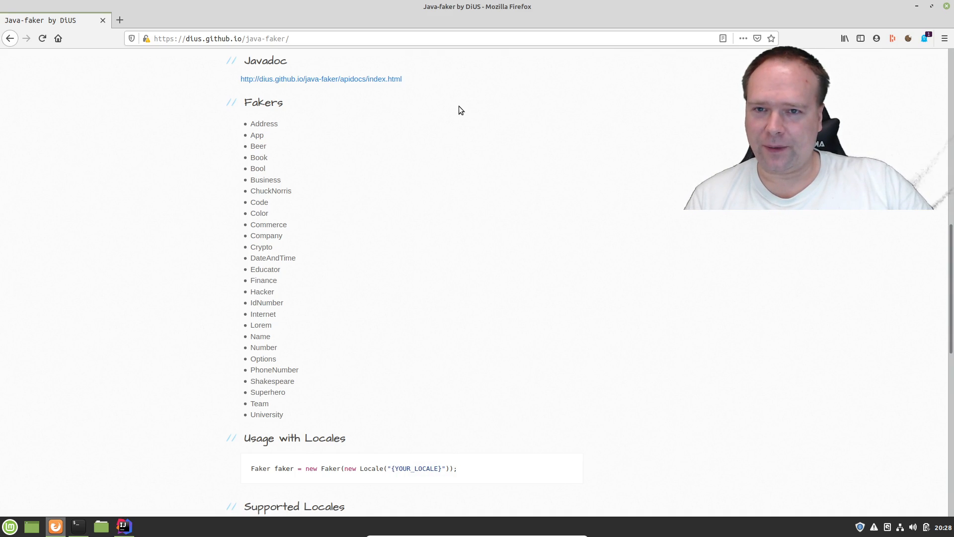
# - Scroll the Java Faker page to its Gradle testCompile dependency instructions
pyautogui.scroll(3)
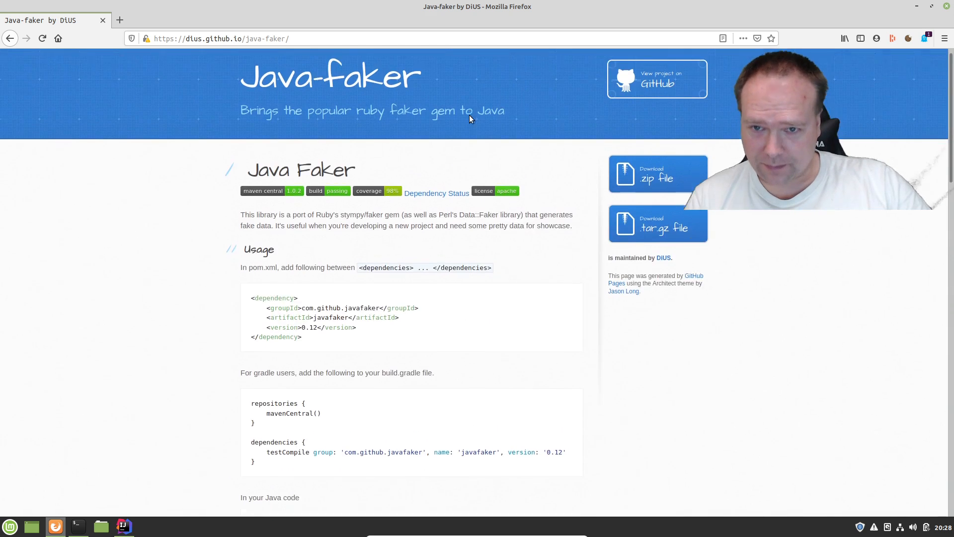
pyautogui.scroll(-3)
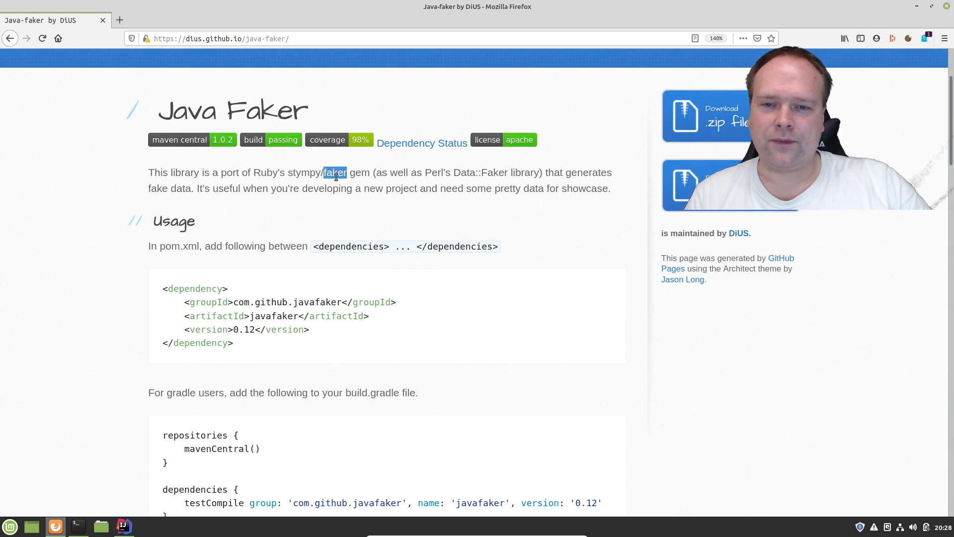
pyautogui.scroll(-3)
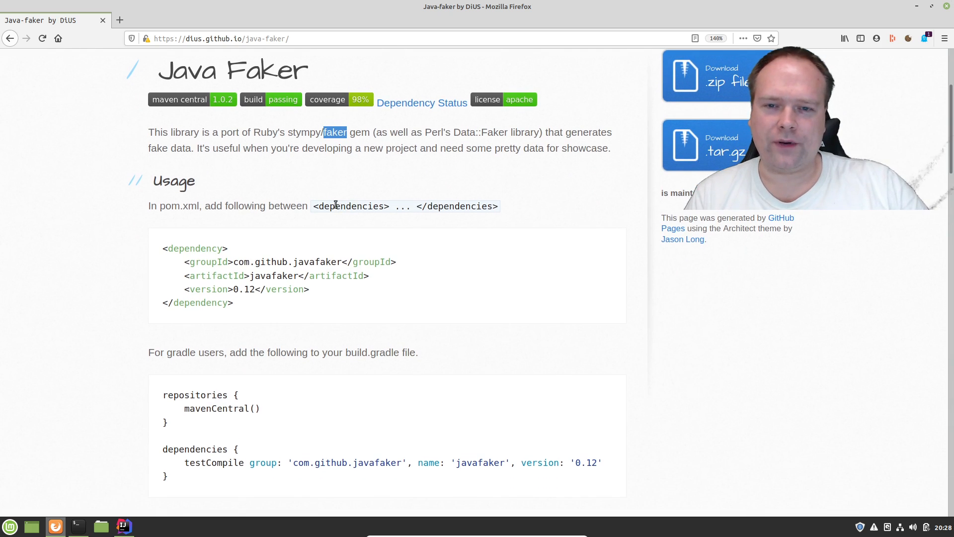
pyautogui.scroll(-3)
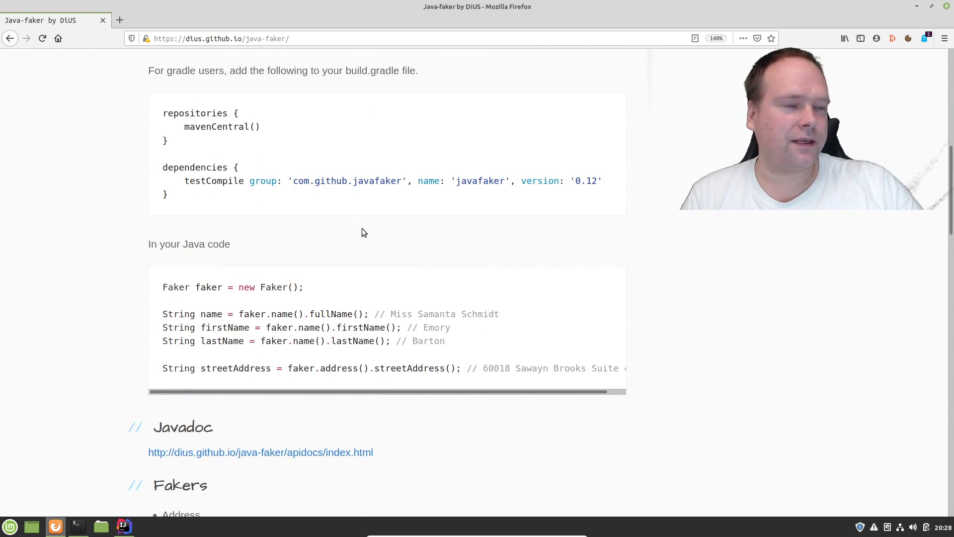
pyautogui.scroll(-3)
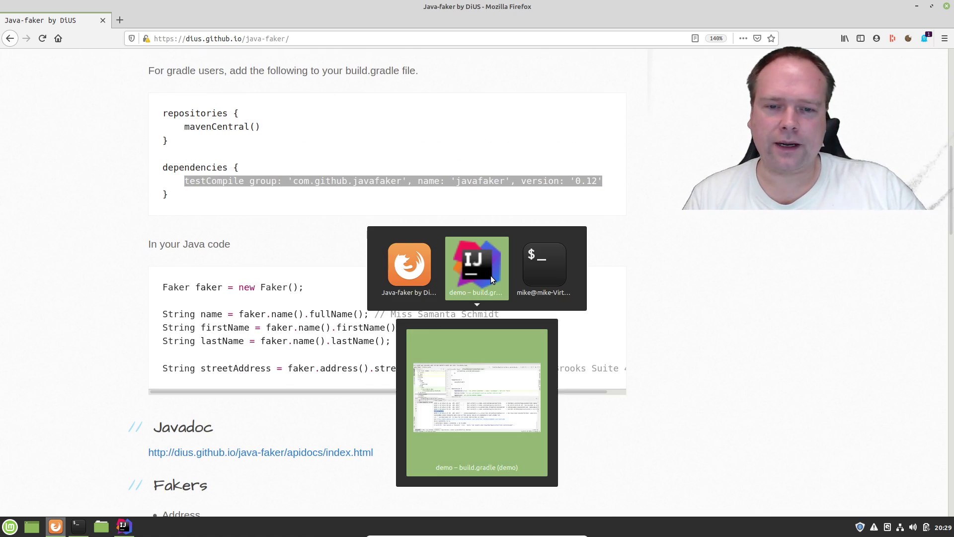
# - Add the javafaker 0.12 dependency to build.gradle, reload Gradle, and open JavaFakerApplicationTests
pyautogui.click(477, 264)
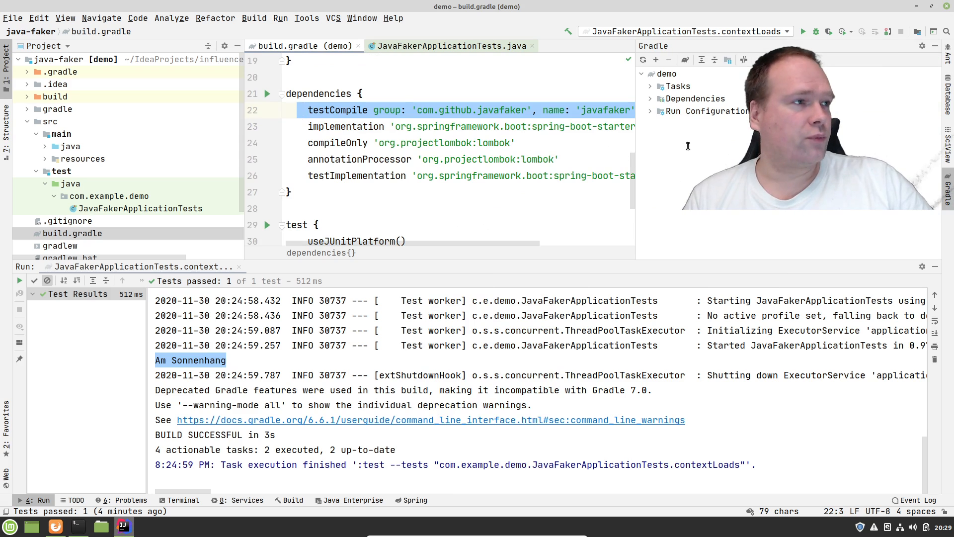
pyautogui.moveTo(643, 60)
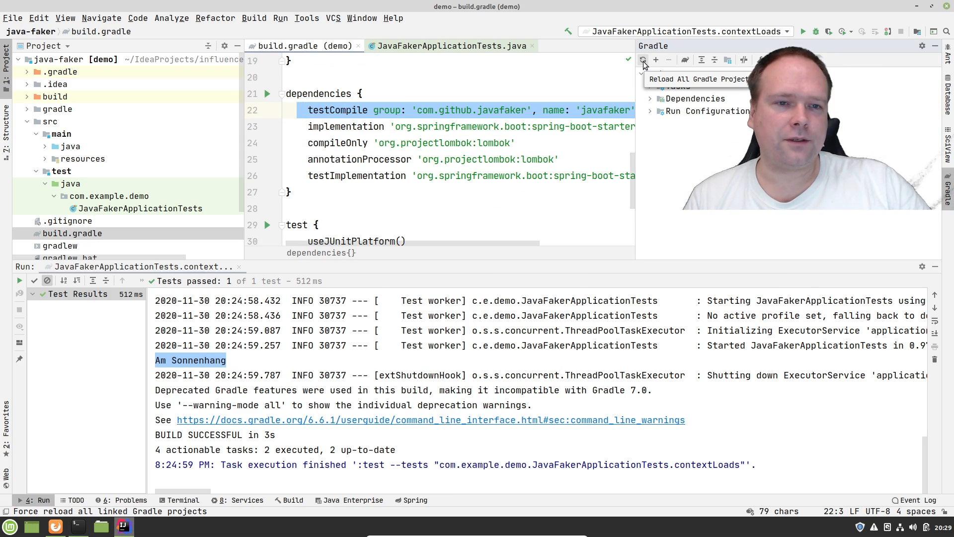
pyautogui.click(642, 60)
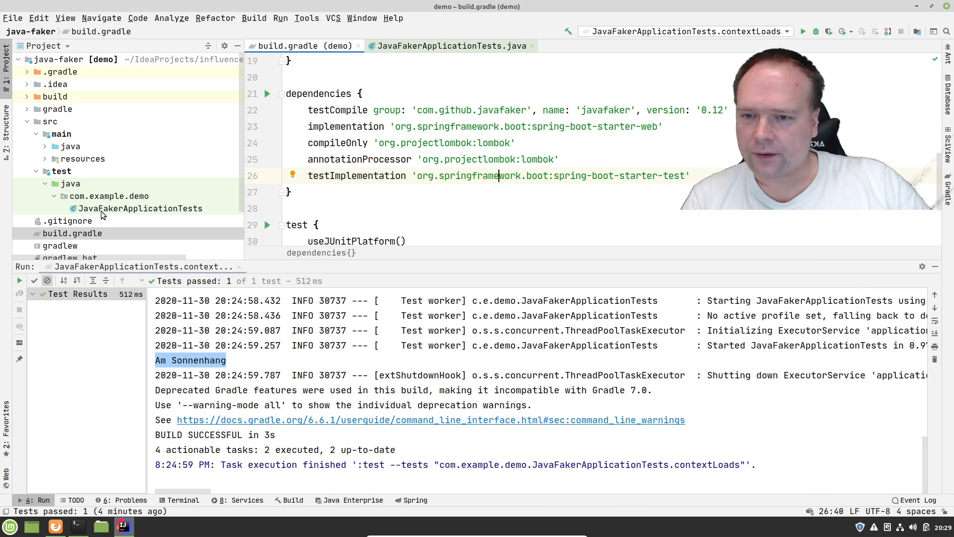
pyautogui.click(448, 45)
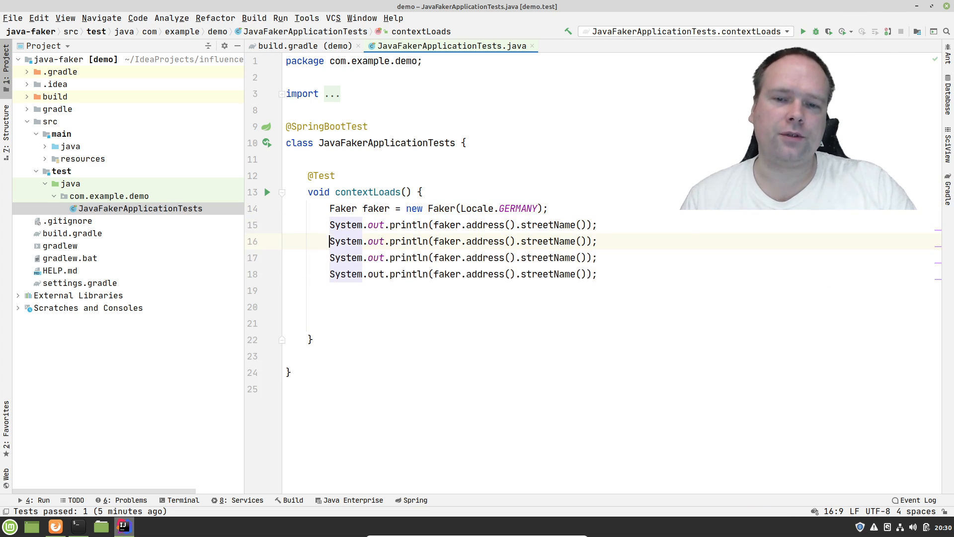
# - Change the print lines to output address().city(), app().name(), beer().yeast() and beer().name()
pyautogui.click(520, 241)
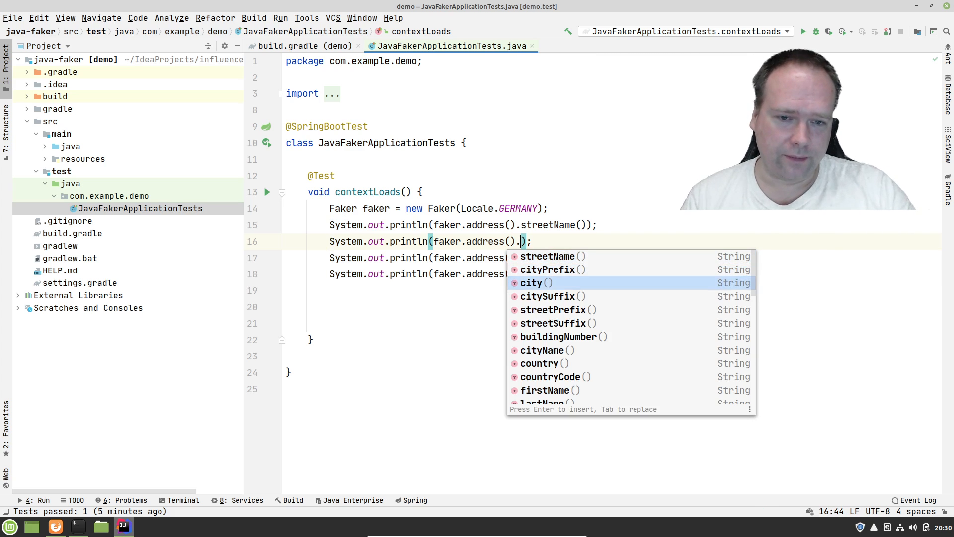
pyautogui.click(531, 283)
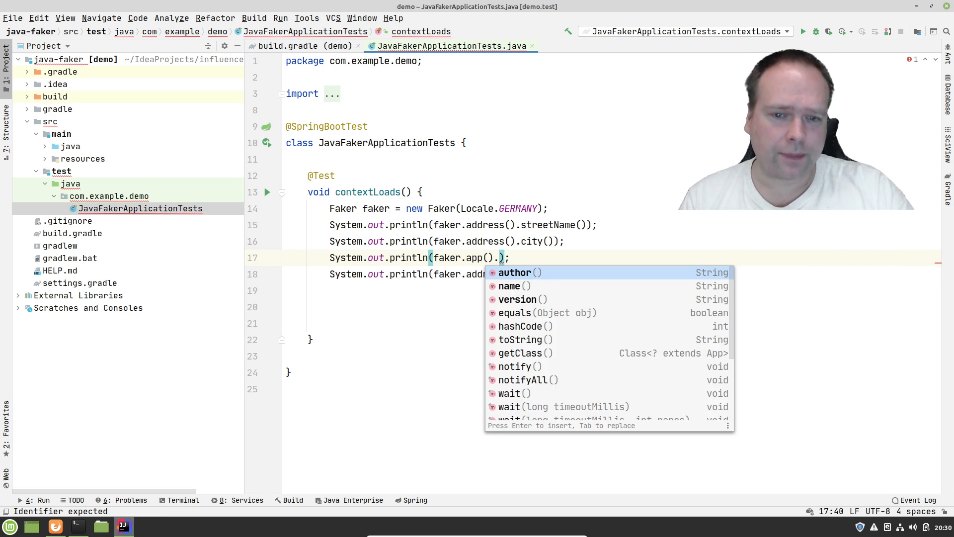
pyautogui.press('Down')
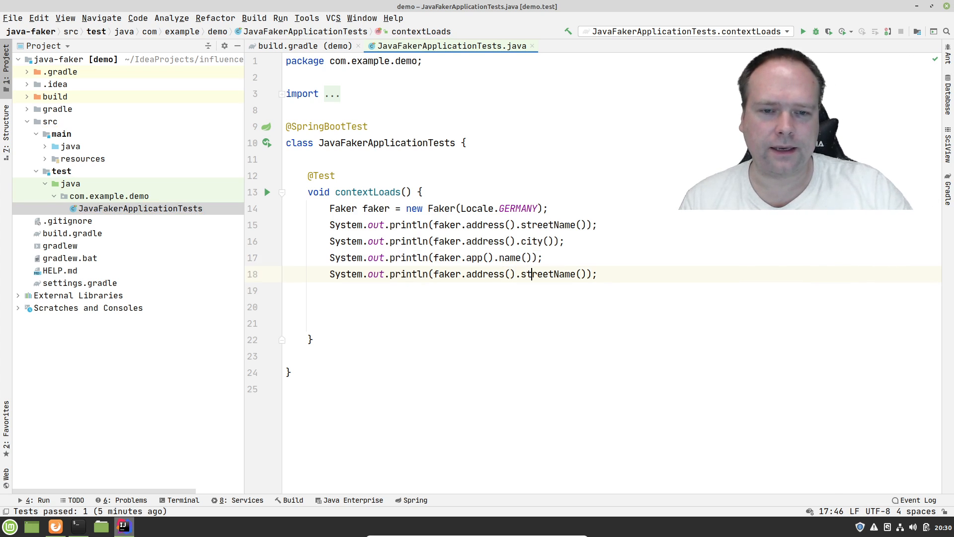
pyautogui.doubleClick(485, 274)
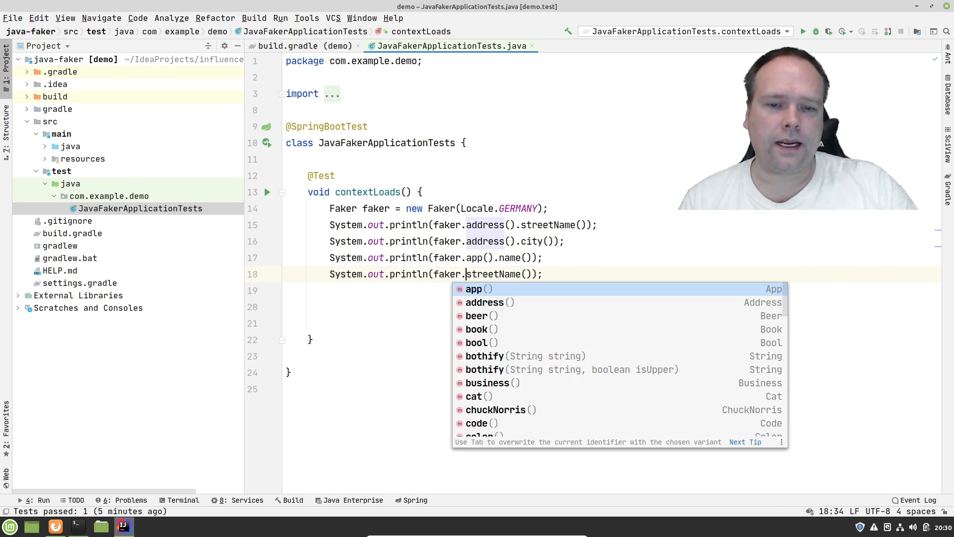
pyautogui.press('Down')
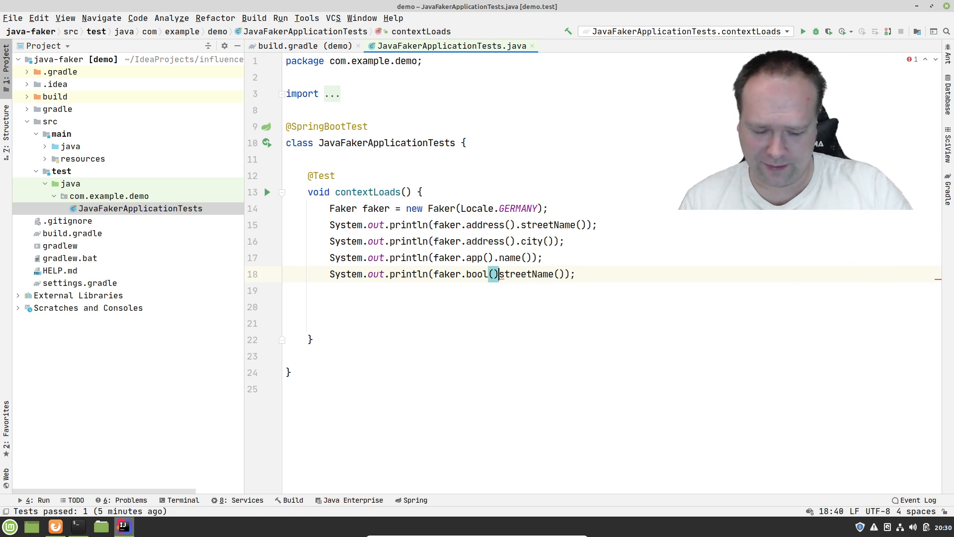
pyautogui.write('.')
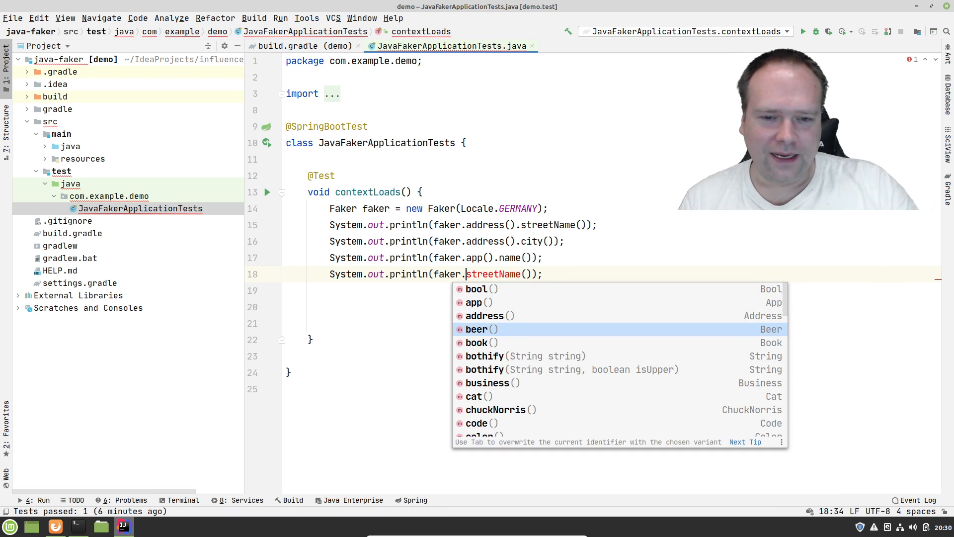
pyautogui.click(476, 328)
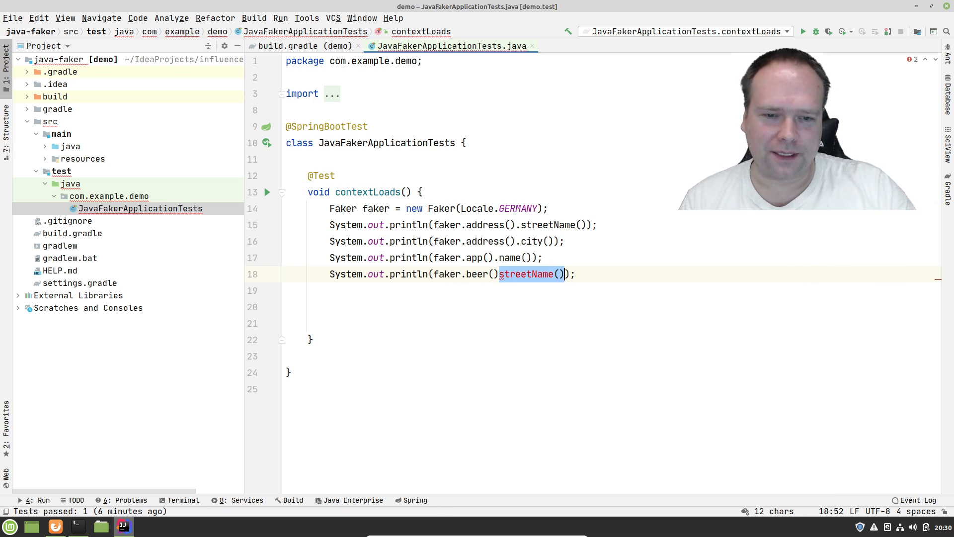
pyautogui.write('.')
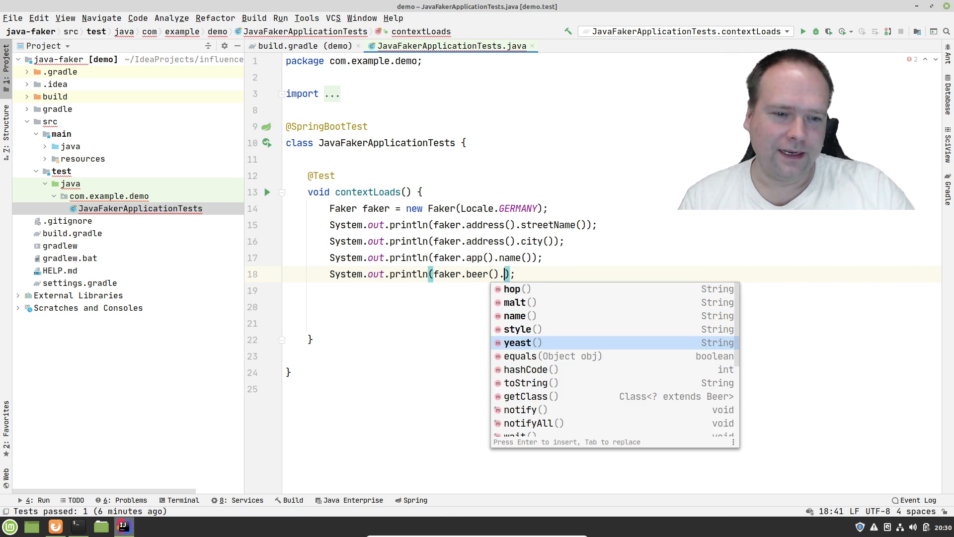
pyautogui.press('Enter')
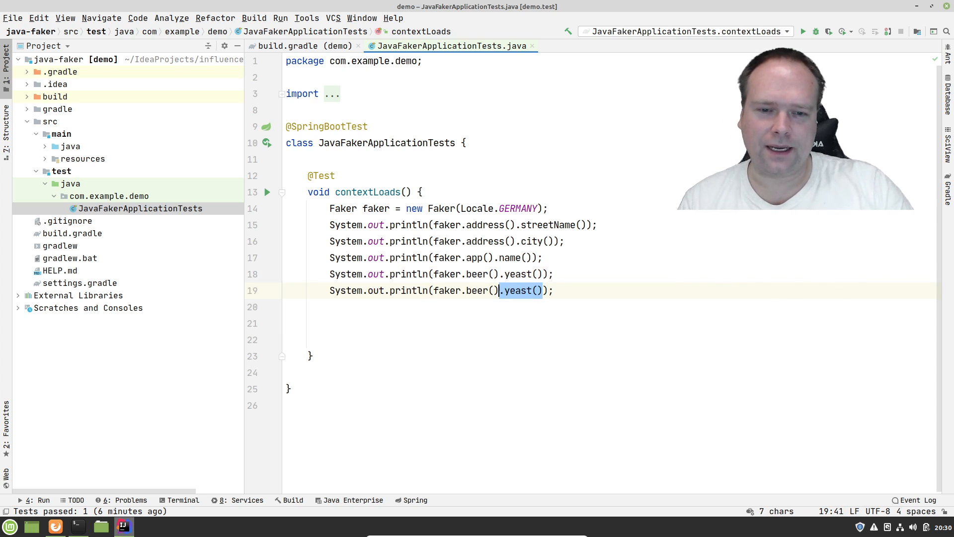
pyautogui.write('name')
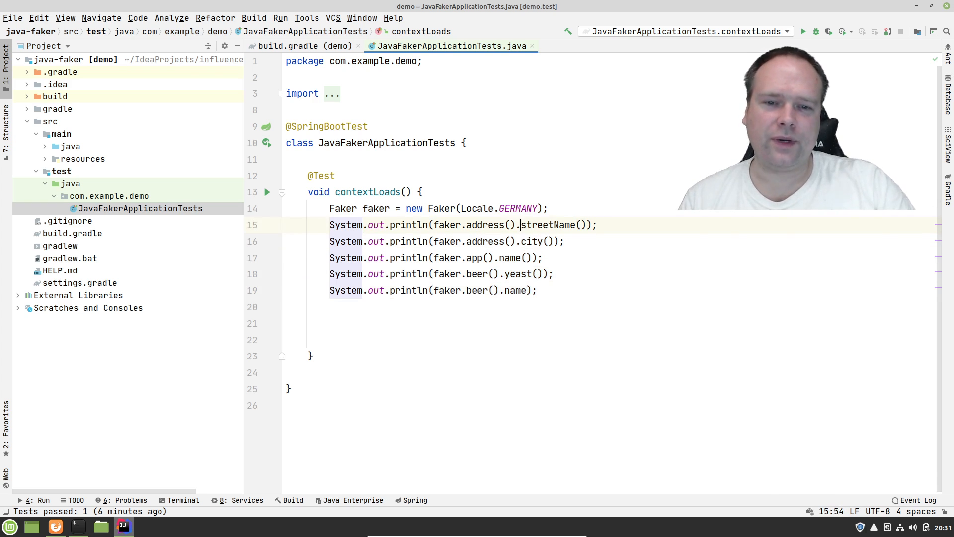
# - Prefix the print lines with labels streetname, city, app name, yeast and beer name, then run
pyautogui.write('"')
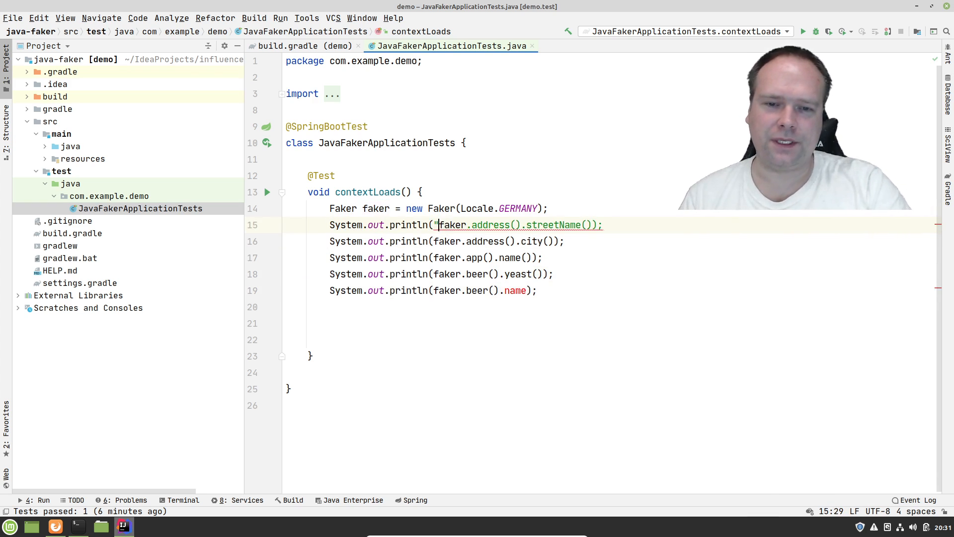
pyautogui.write('streetname: " +')
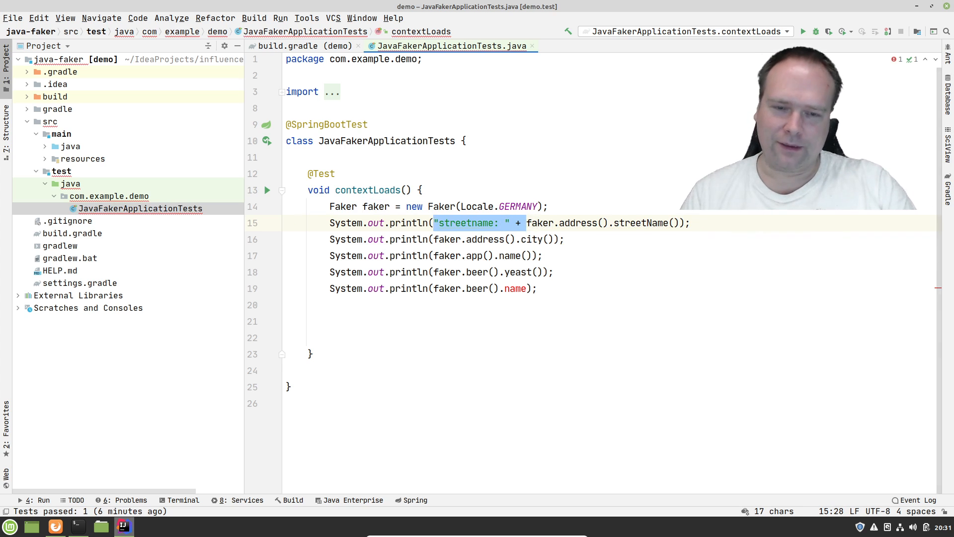
pyautogui.write('"streetname: " +')
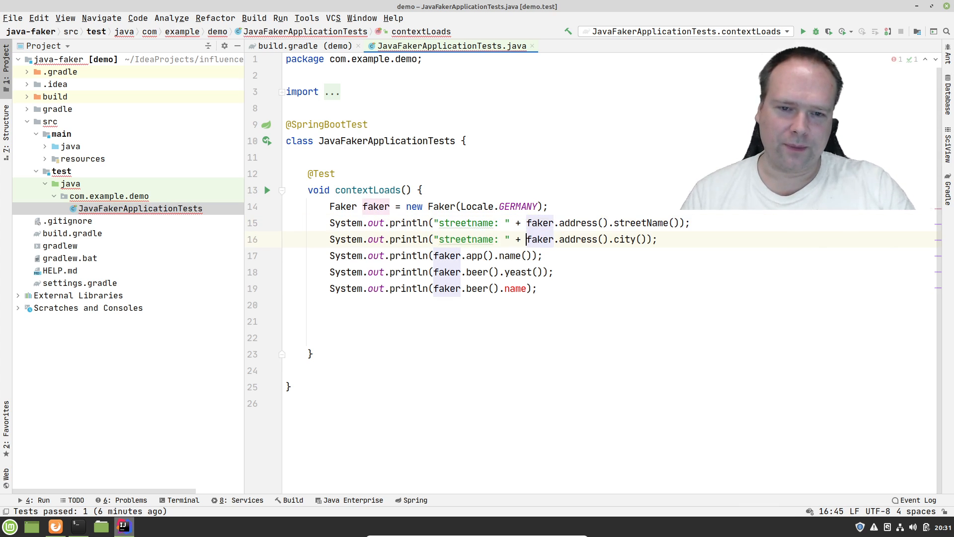
pyautogui.write('cu')
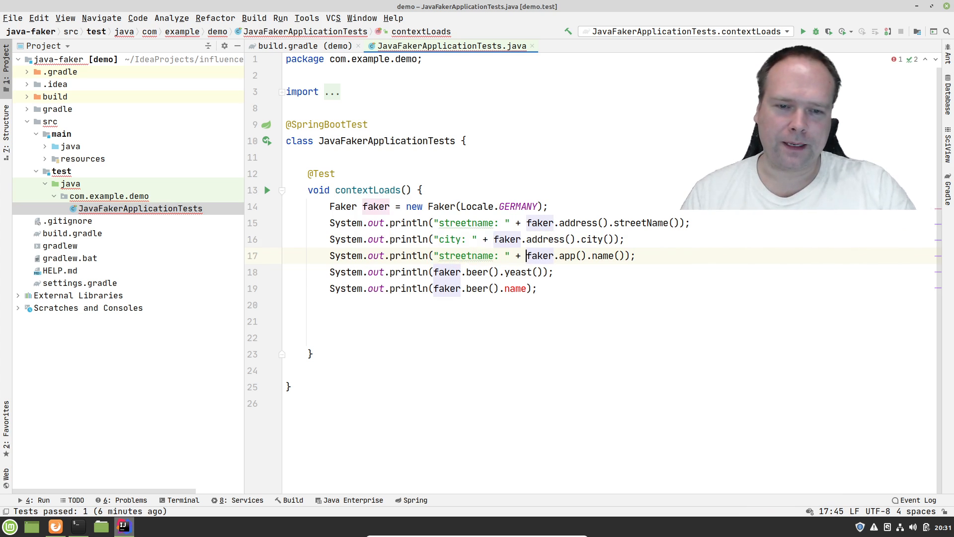
pyautogui.press('BackSpace')
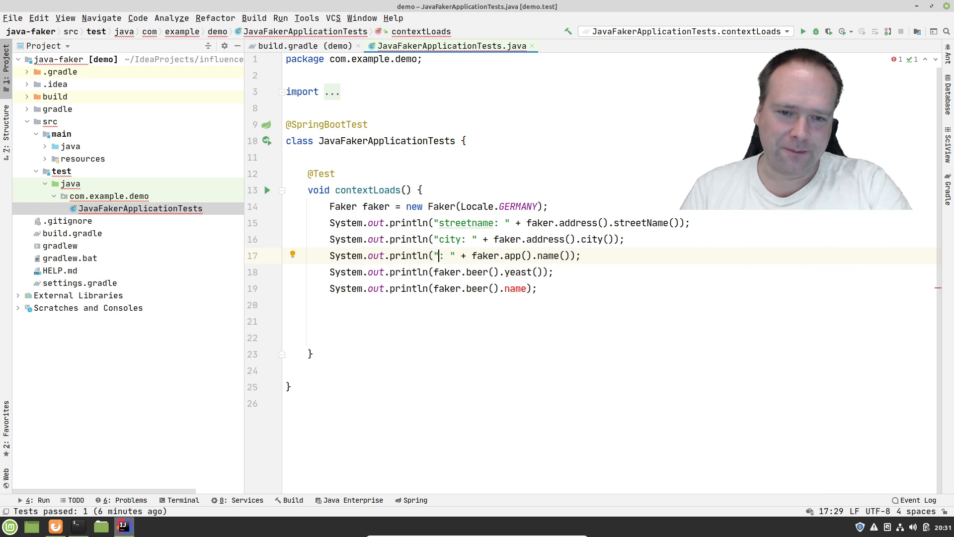
pyautogui.write('app name')
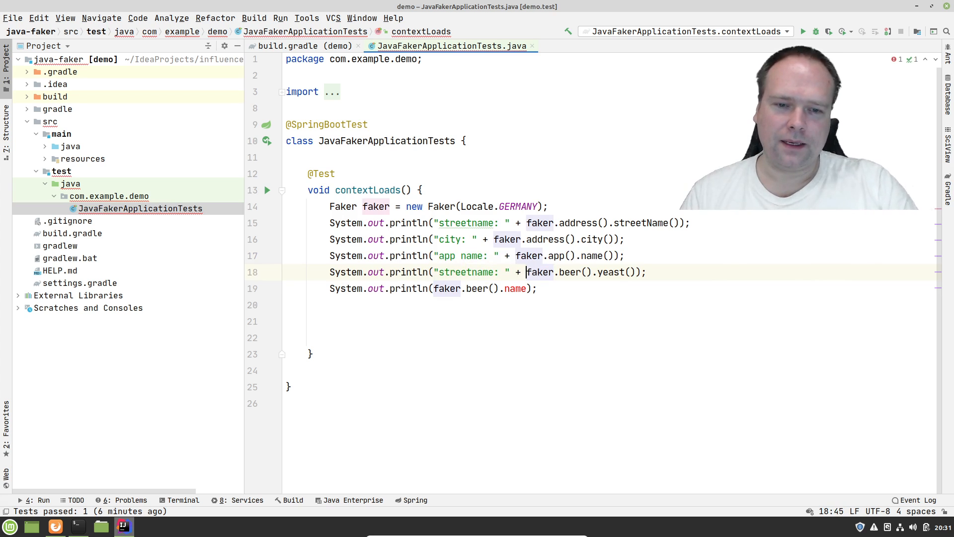
pyautogui.write('te:')
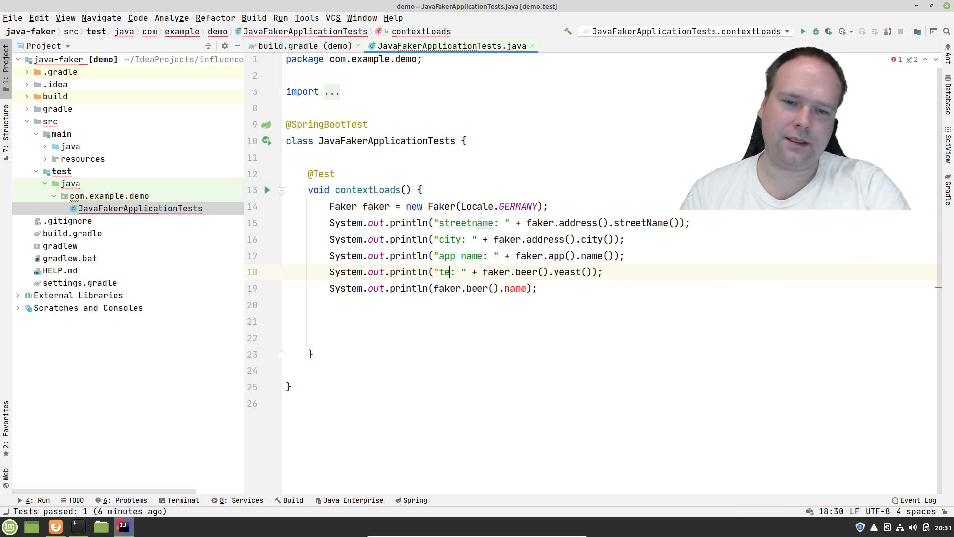
pyautogui.write('yeas')
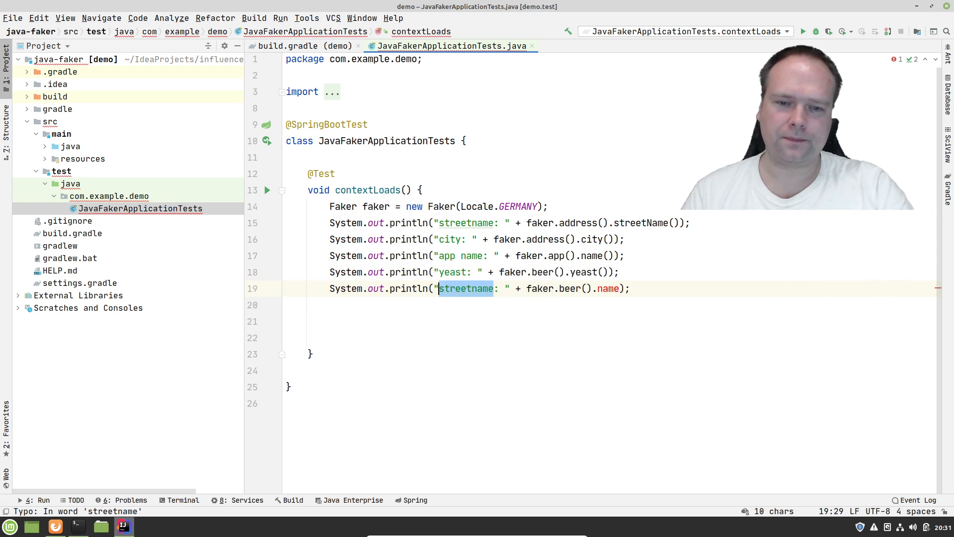
pyautogui.write('beer name')
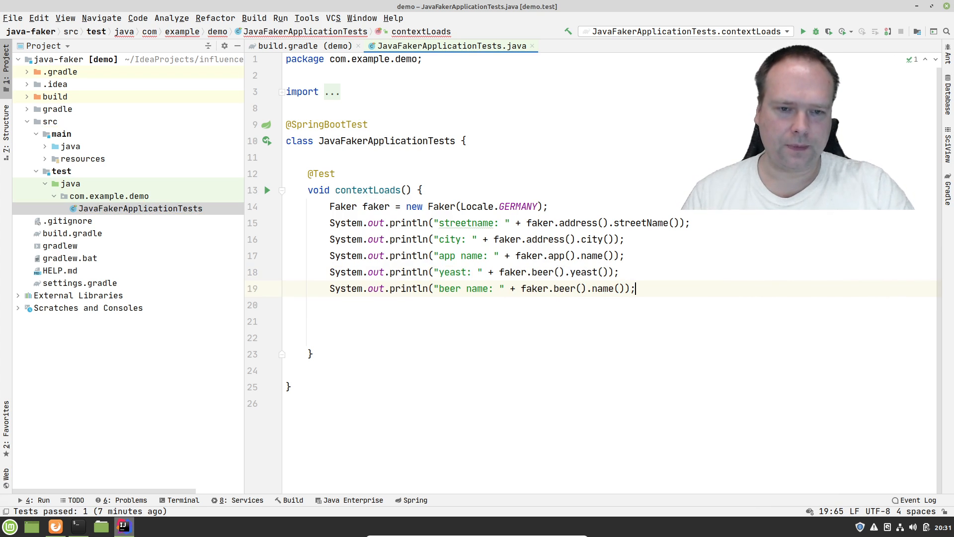
pyautogui.click(267, 190)
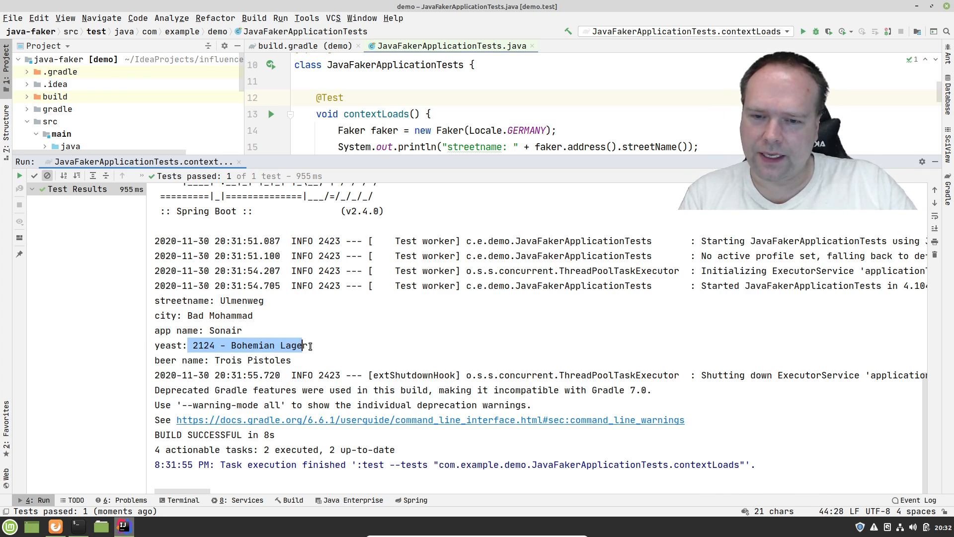
# - Inspect the labelled fake output in the Run window, selecting the yeast value and printed lines
pyautogui.doubleClick(228, 360)
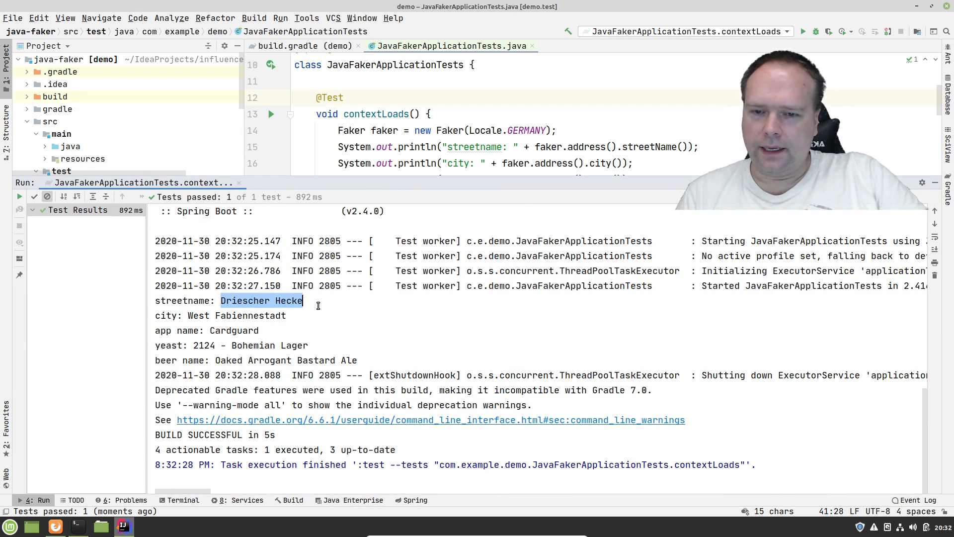
pyautogui.moveTo(303, 300); pyautogui.dragTo(307, 345)
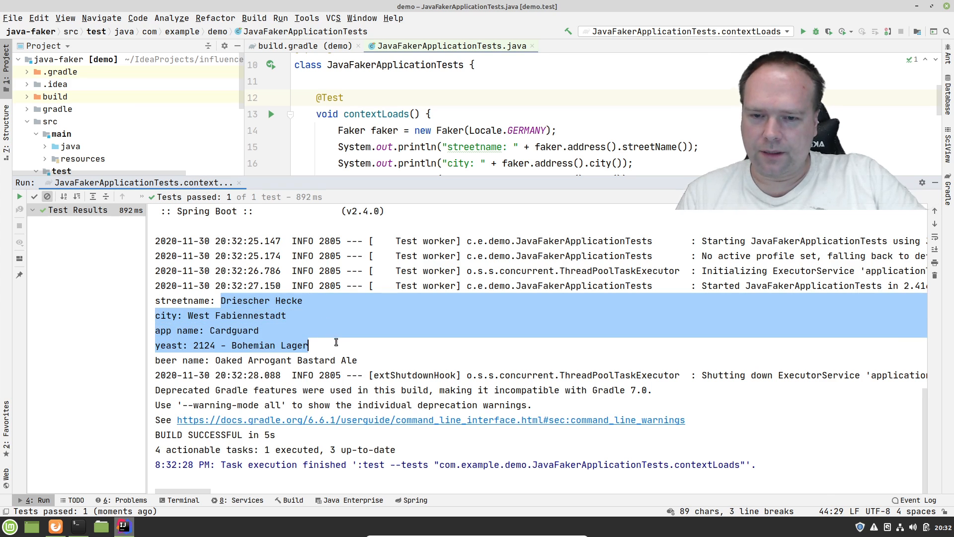
pyautogui.doubleClick(317, 360)
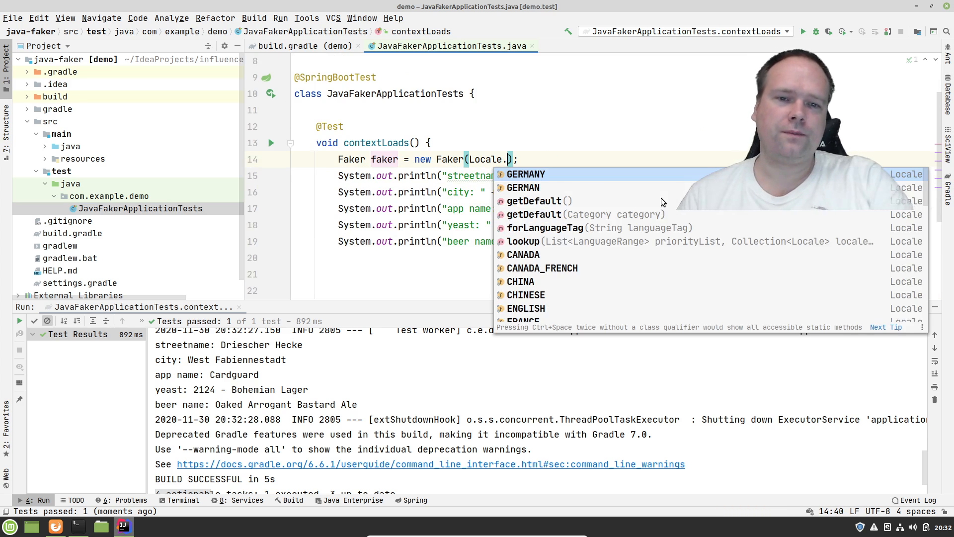
# - Switch the Faker locale to Locale.US, rerun the test, and select the American street name
pyautogui.write('US')
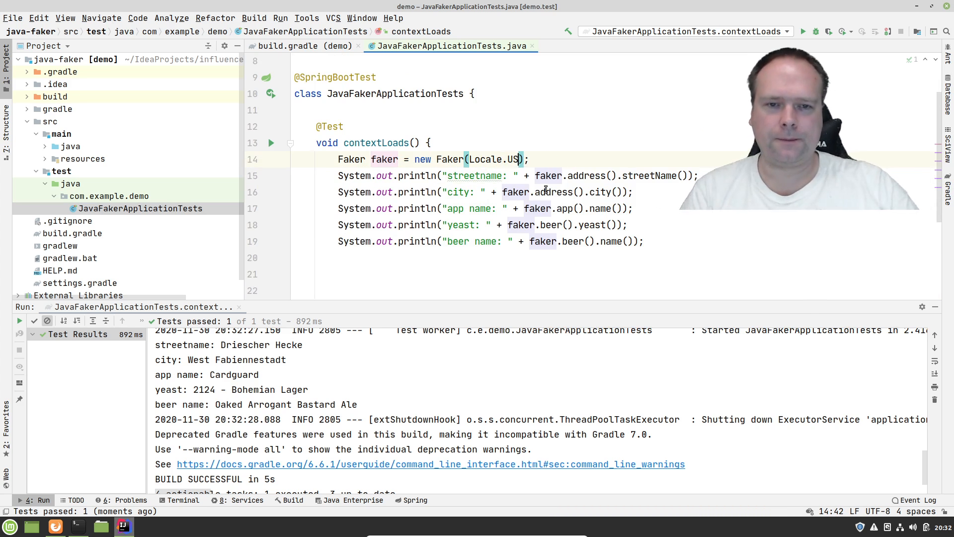
pyautogui.click(271, 142)
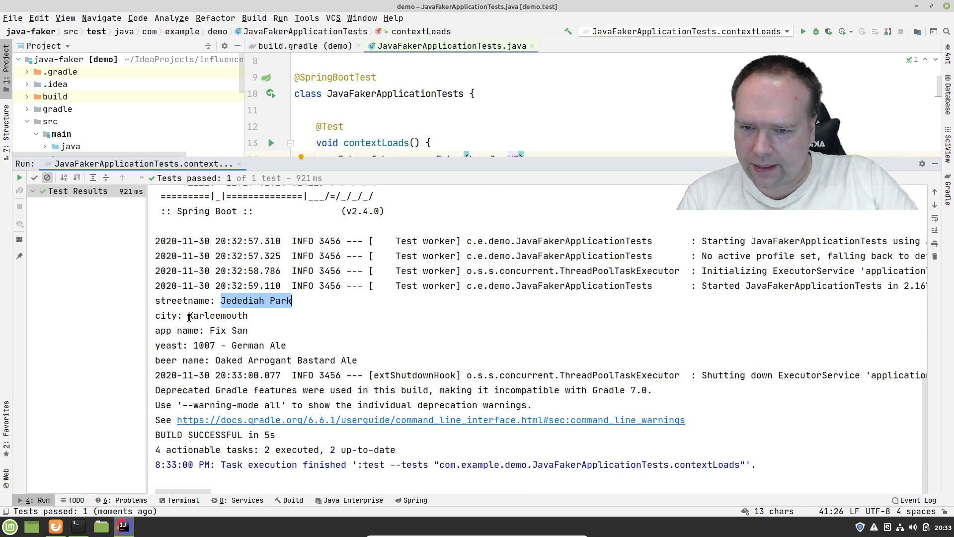
pyautogui.doubleClick(217, 316)
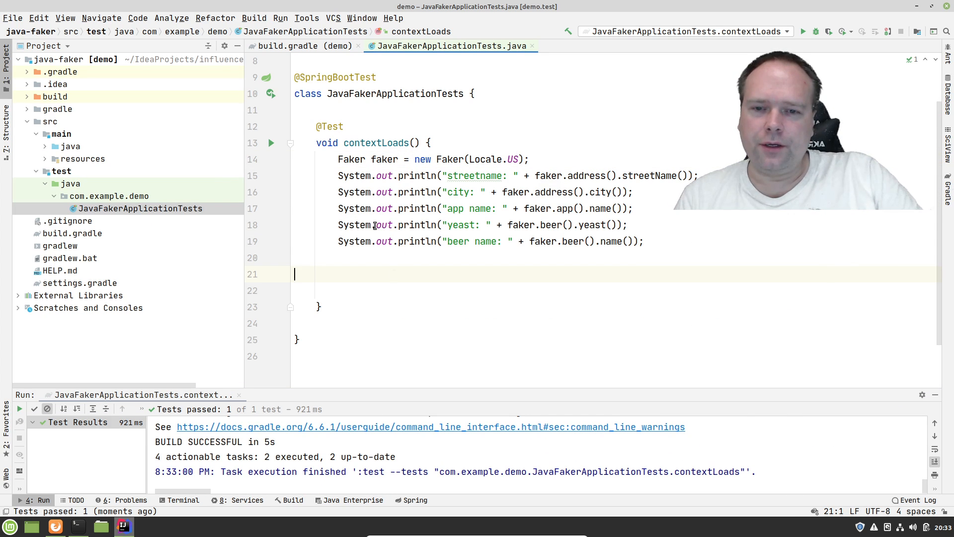
# - Select and expand src/main/java to reveal the com.example.demo package
pyautogui.click(71, 146)
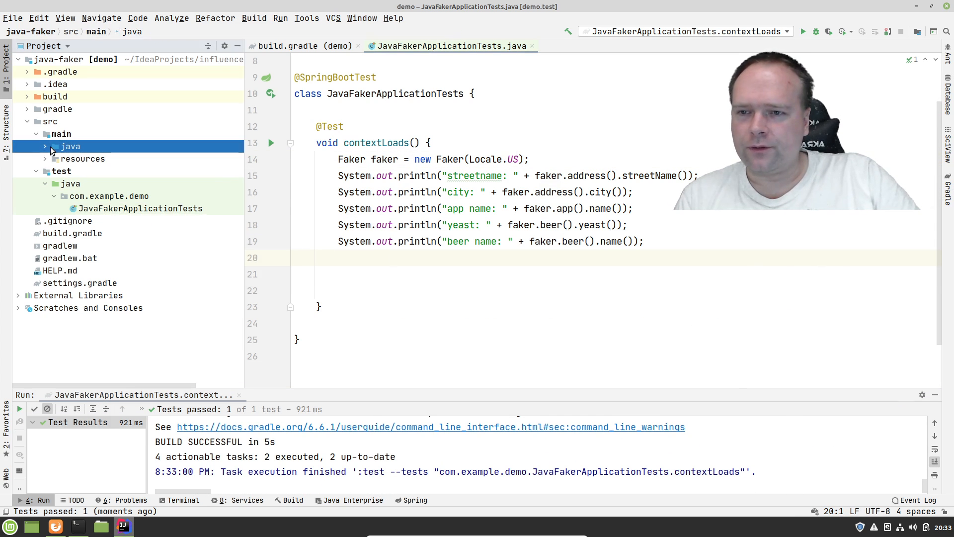
pyautogui.click(45, 146)
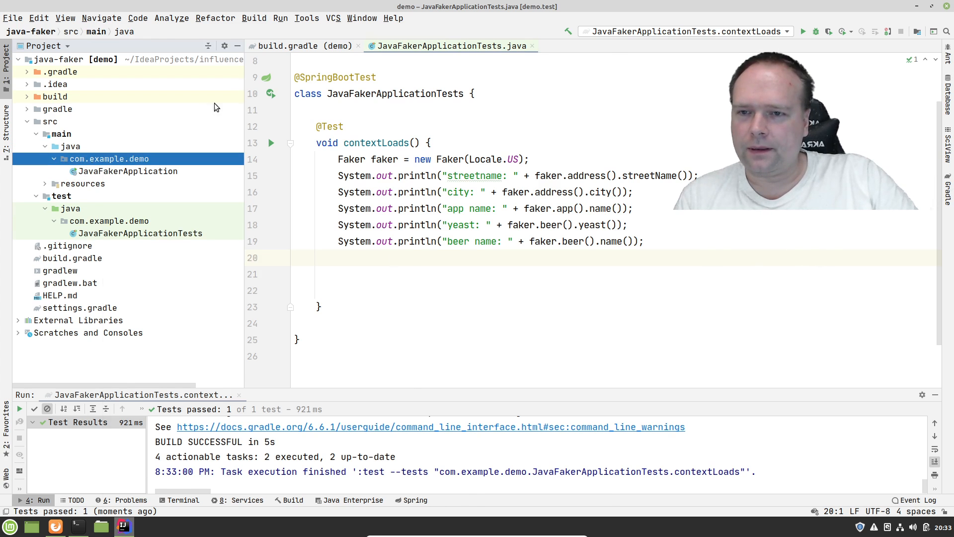
# - Create a 'space' package with a SpaceShip class under com.example.demo
pyautogui.rightClick(89, 159)
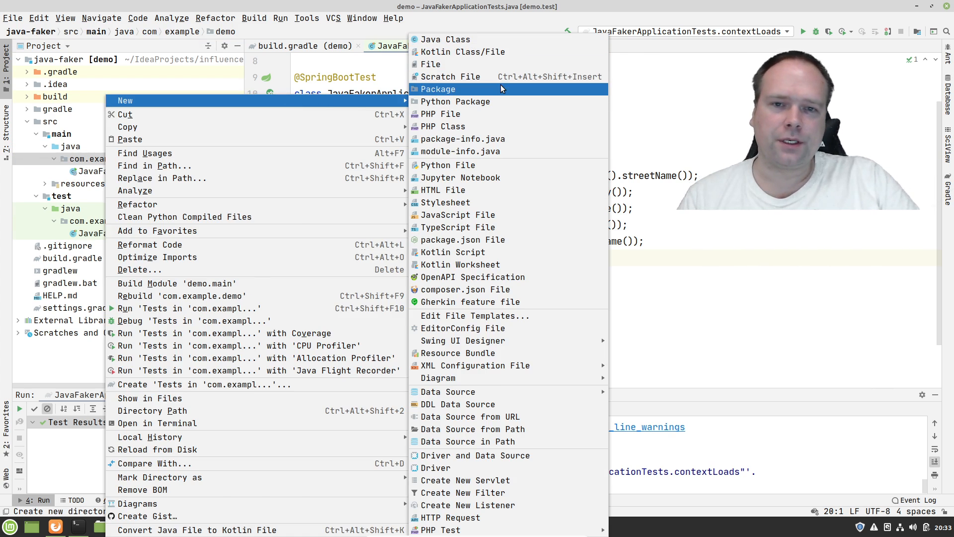
pyautogui.click(438, 89)
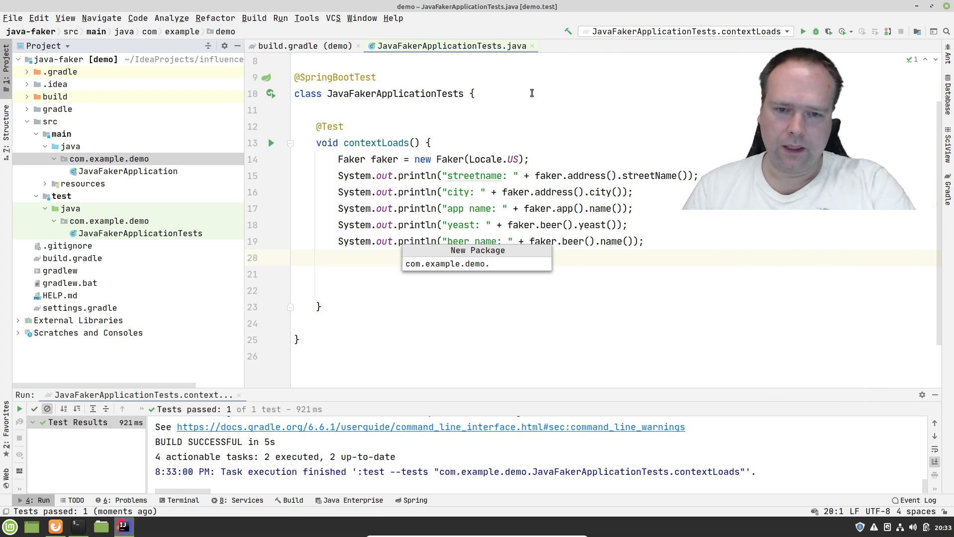
pyautogui.write('space')
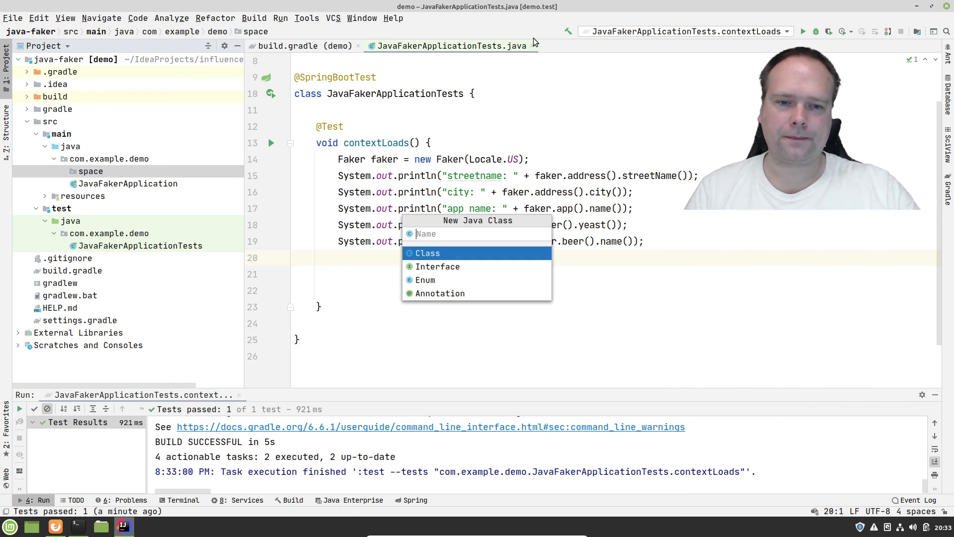
pyautogui.press('Escape')
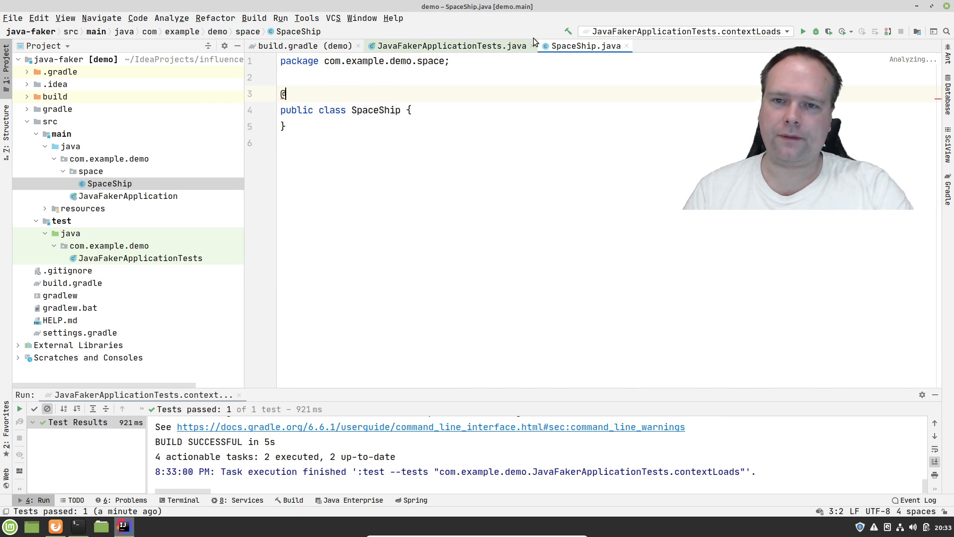
pyautogui.write('@Data')
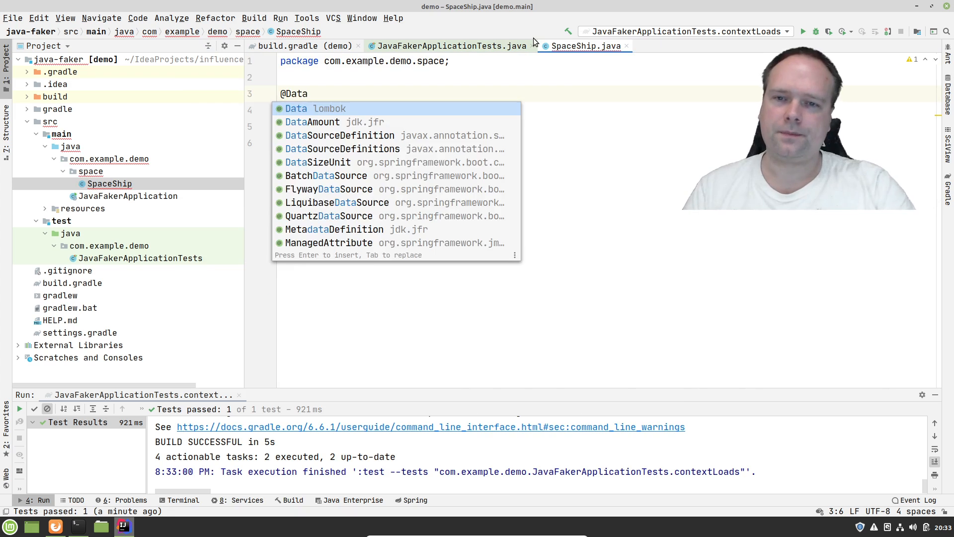
pyautogui.press('Enter')
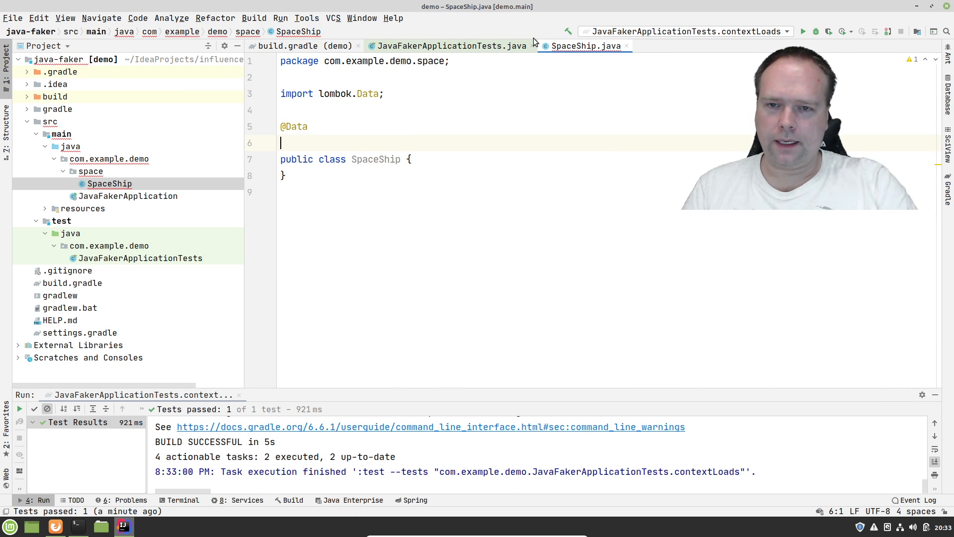
pyautogui.write('@Builder')
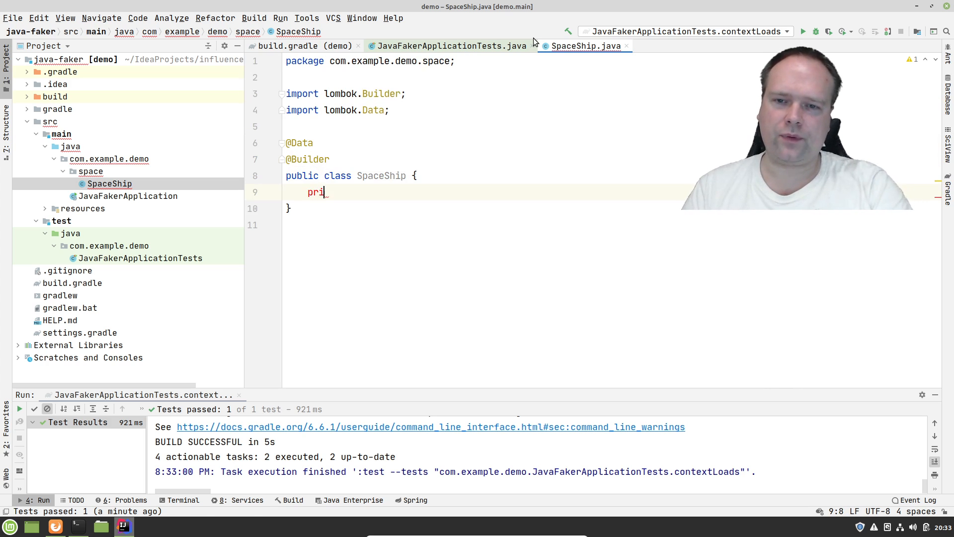
pyautogui.write('vate String model;')
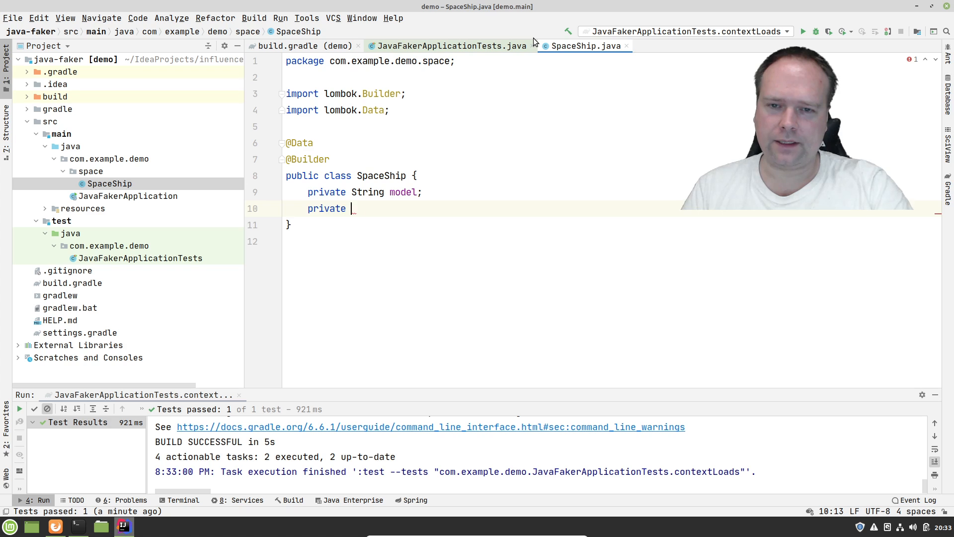
pyautogui.write('String captain;')
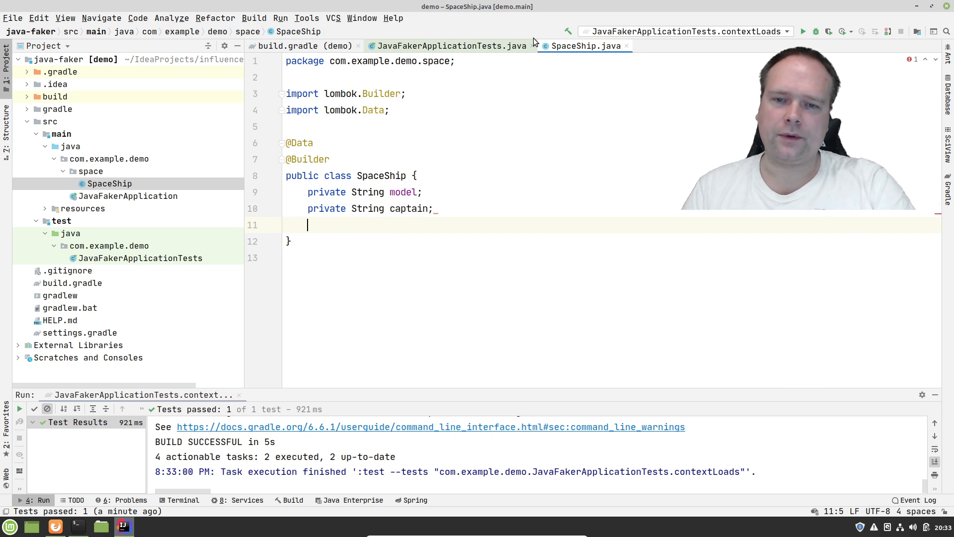
pyautogui.write('private')
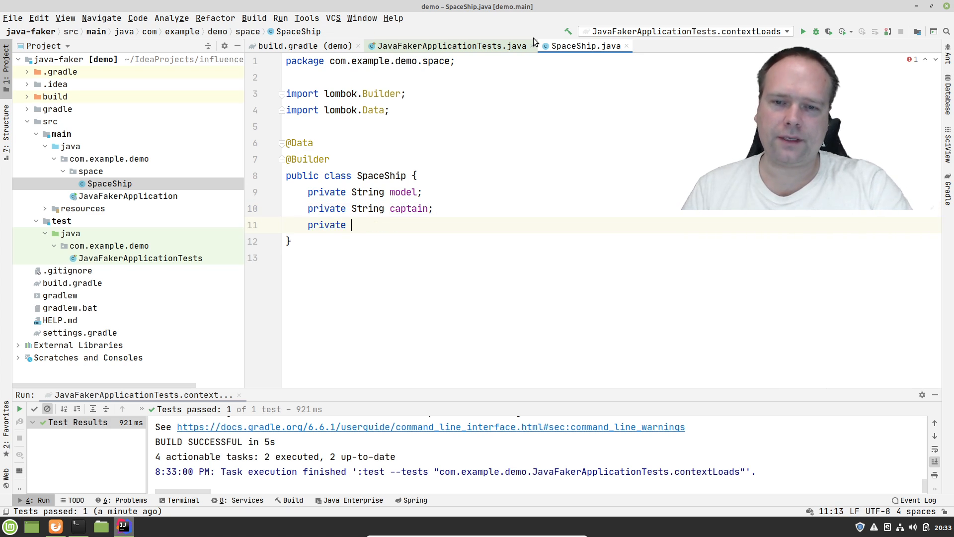
pyautogui.write('Integer fue')
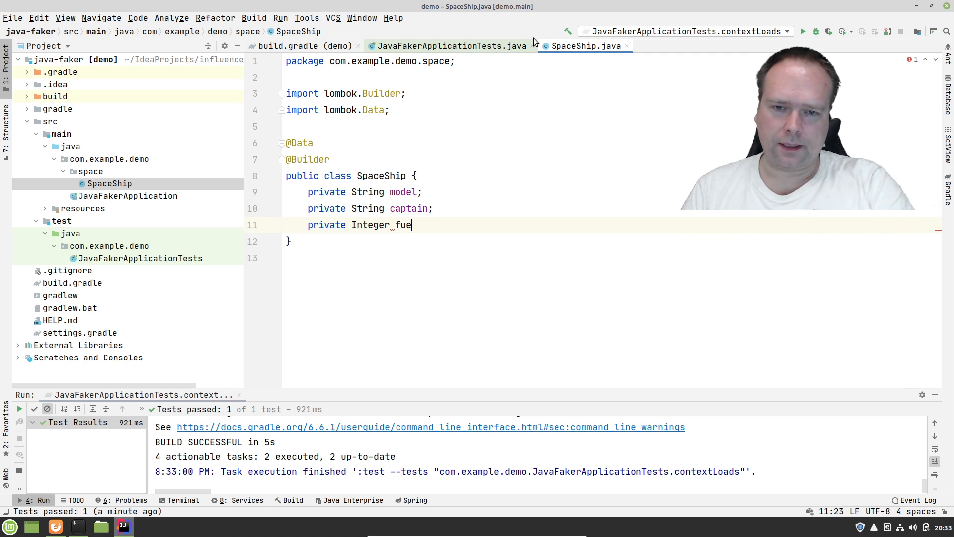
pyautogui.write('l;')
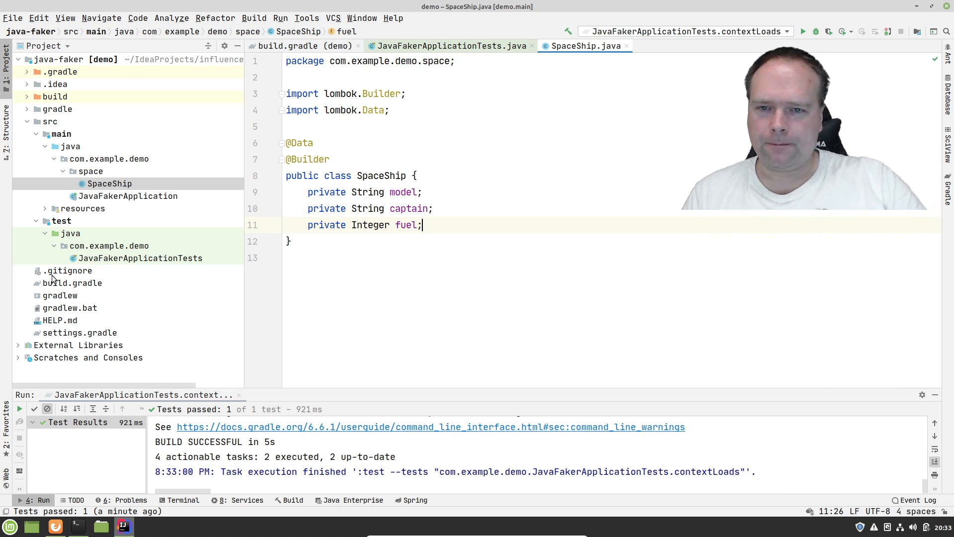
# - Start a SpaceShip builder in the test with fuel from faker.number().numberBetween(50, 80)
pyautogui.click(140, 258)
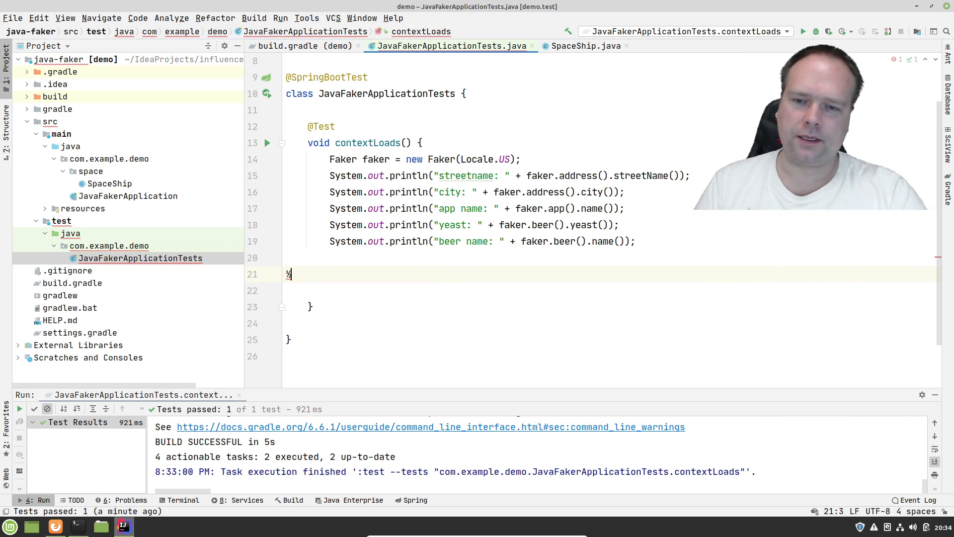
pyautogui.write('new S')
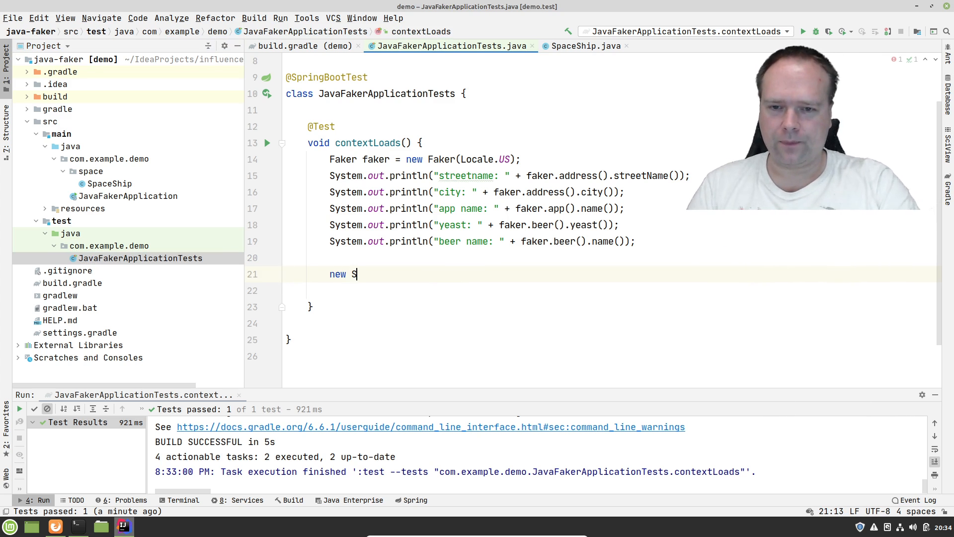
pyautogui.write('pace')
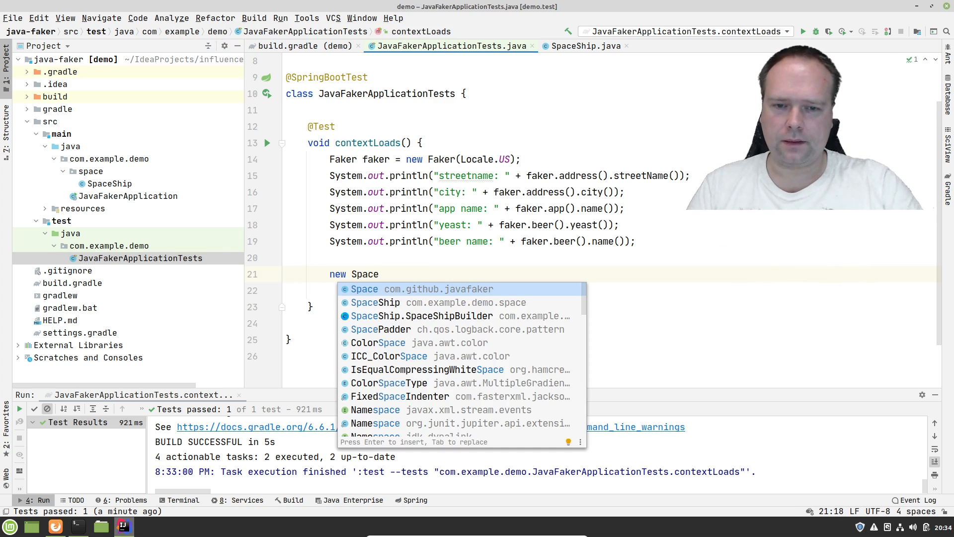
pyautogui.click(375, 303)
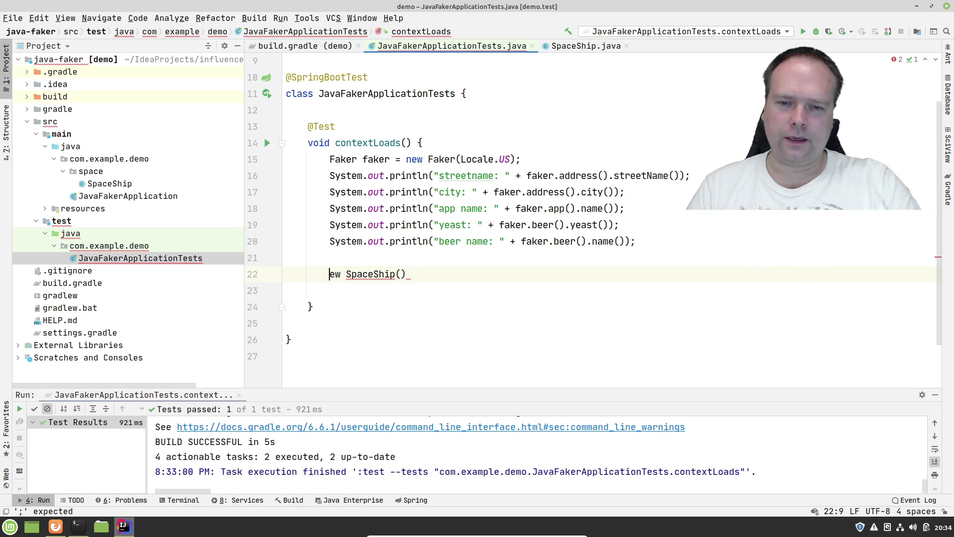
pyautogui.write('SpaceShip.')
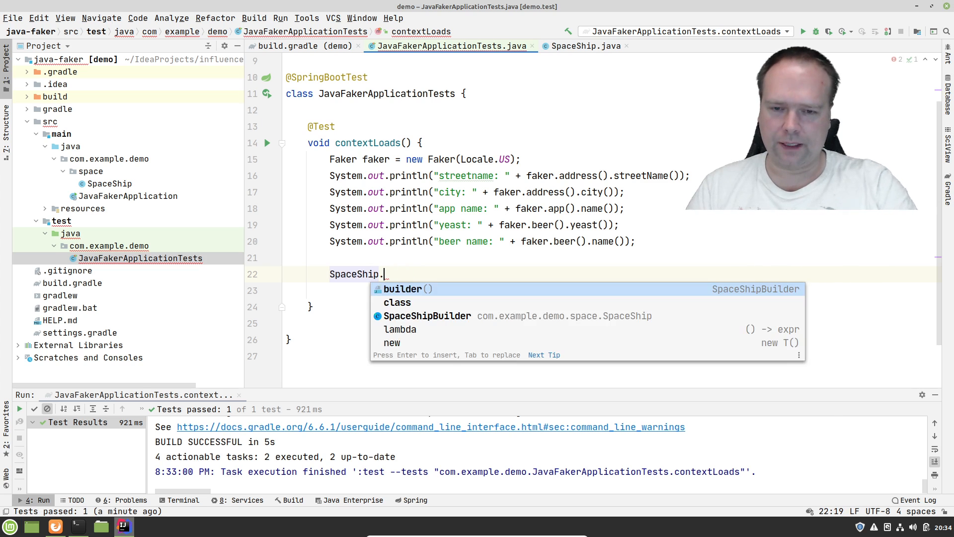
pyautogui.press('Enter')
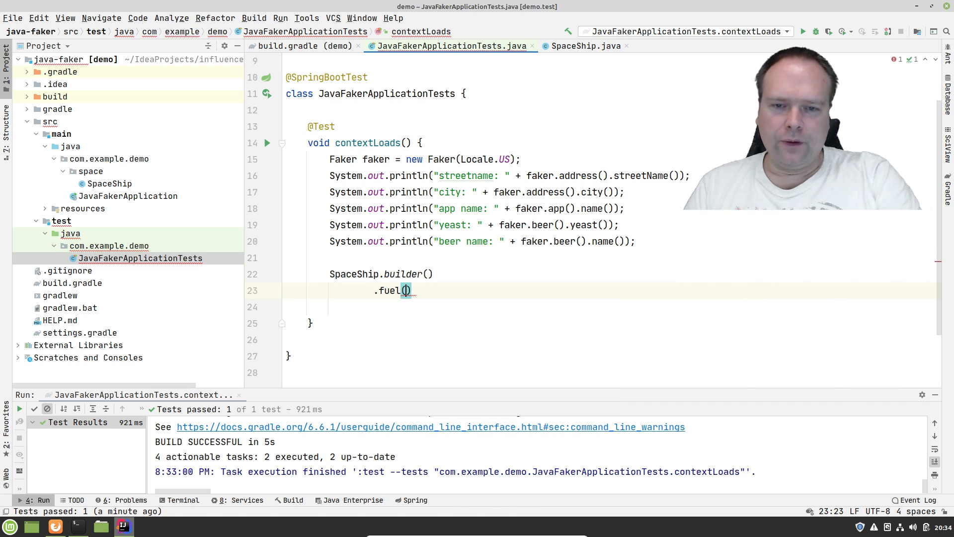
pyautogui.write('faker.')
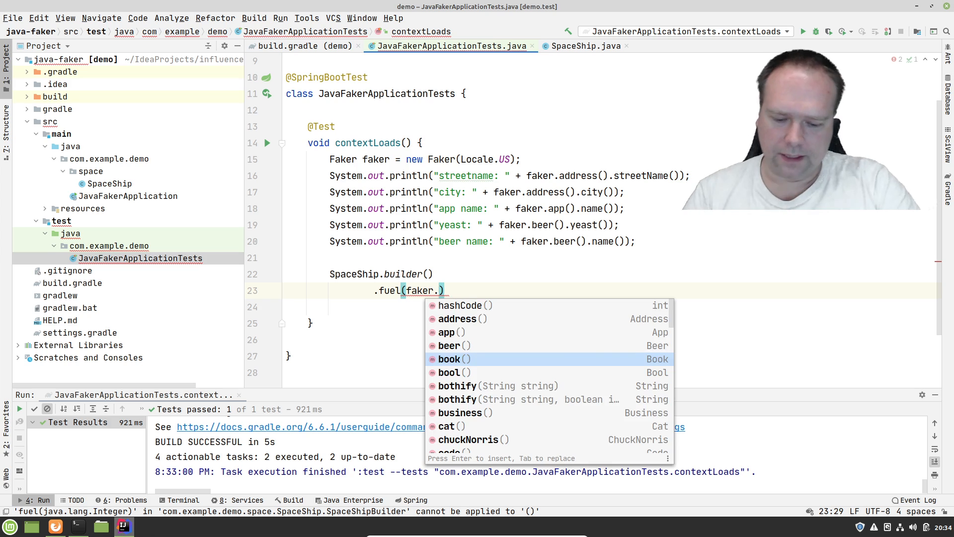
pyautogui.write('in')
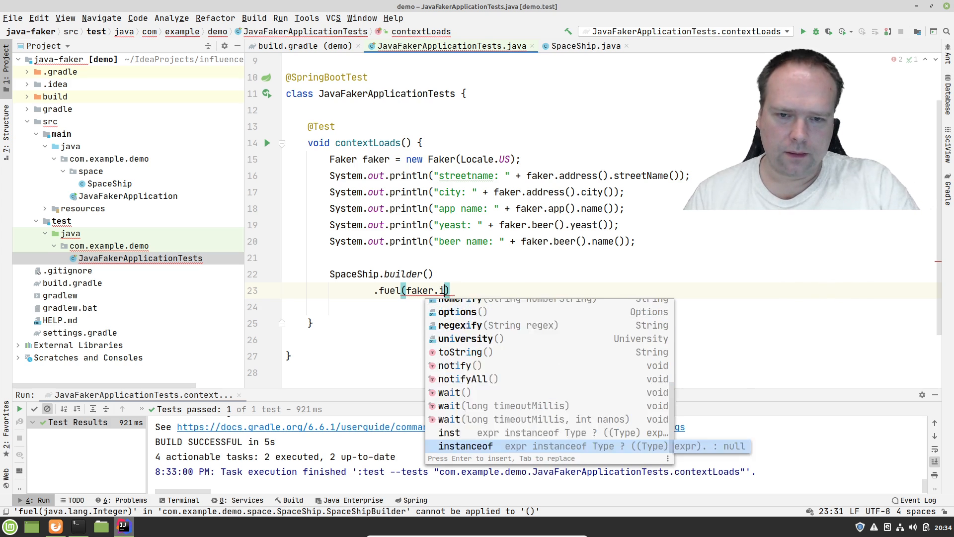
pyautogui.write('umber(')
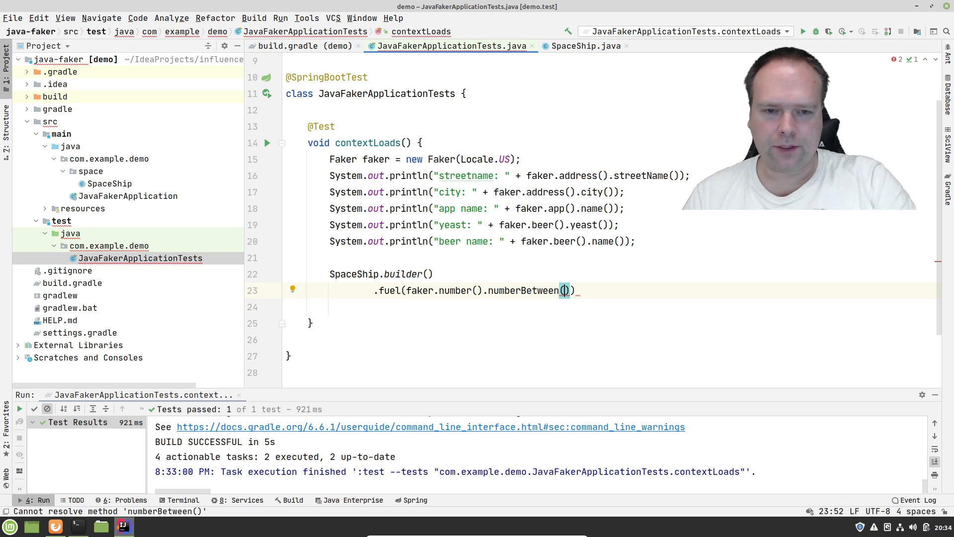
pyautogui.write('50, 80')
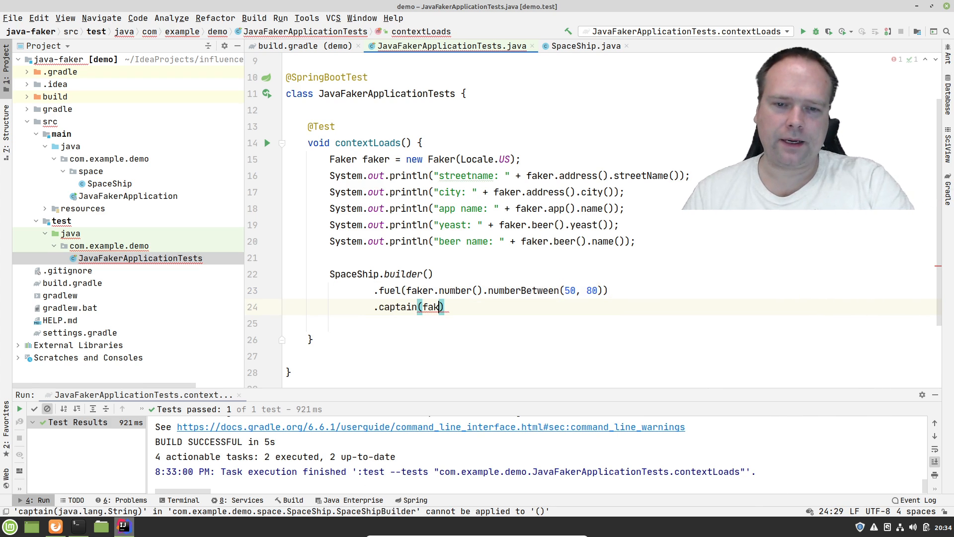
# - Set the captain to faker.name().fullName() and the model to a Chuck Norris fact, then build
pyautogui.write('faker.name().)')
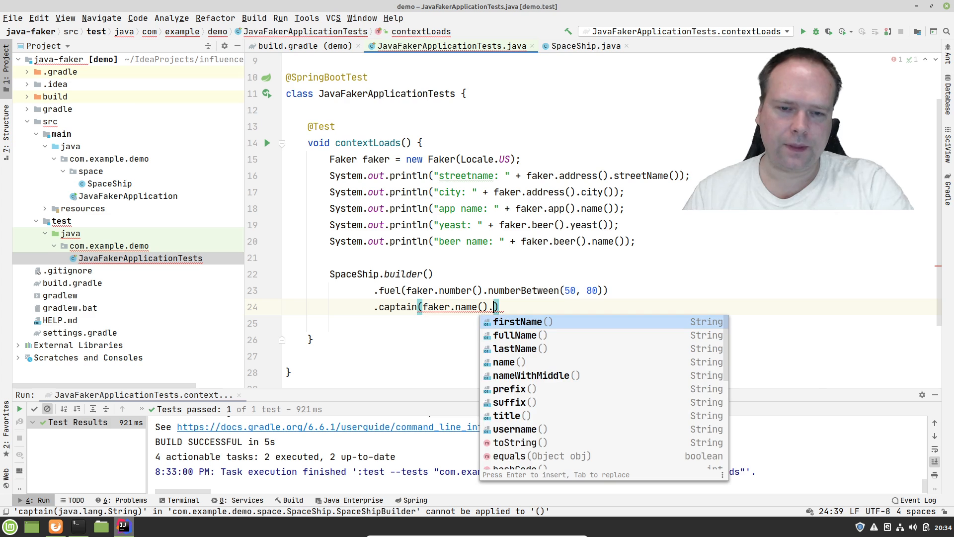
pyautogui.press('Down')
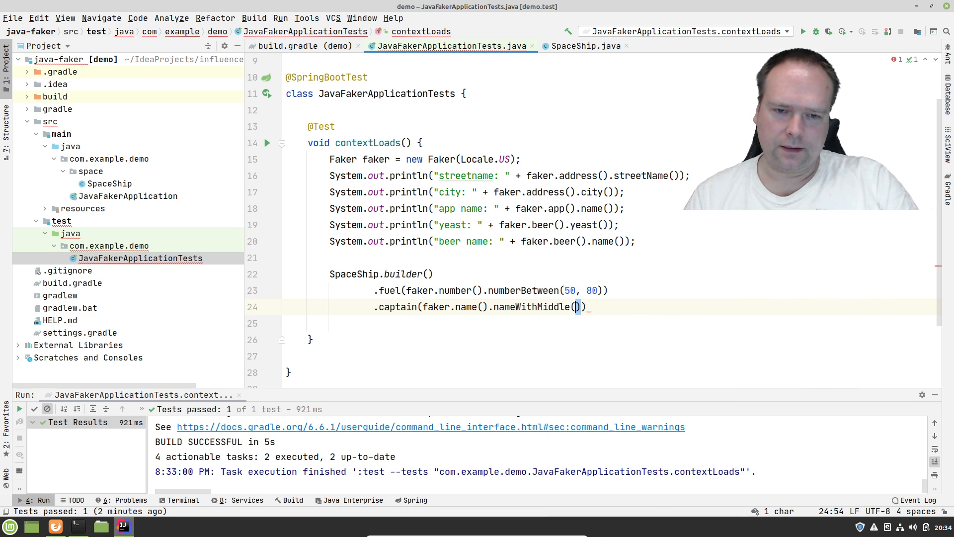
pyautogui.write('fullN')
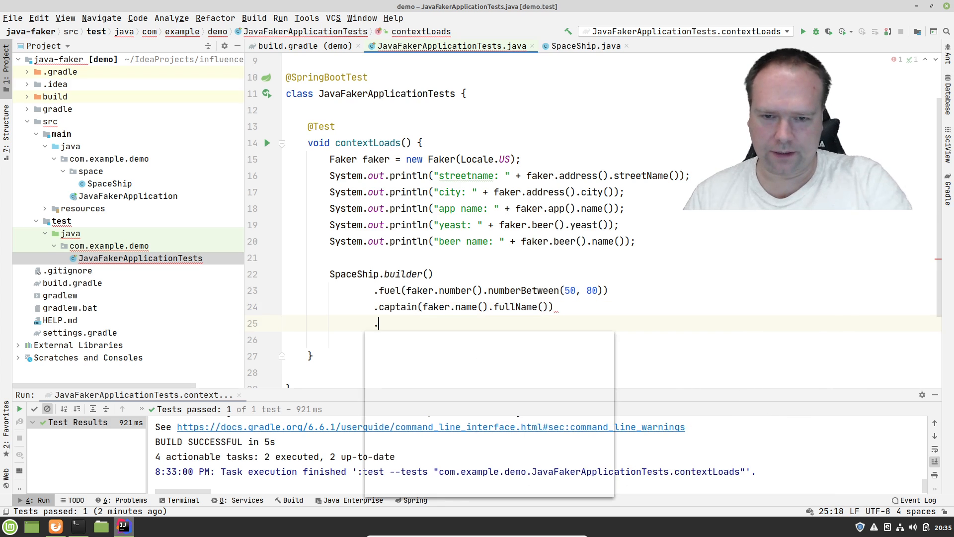
pyautogui.write('model(')
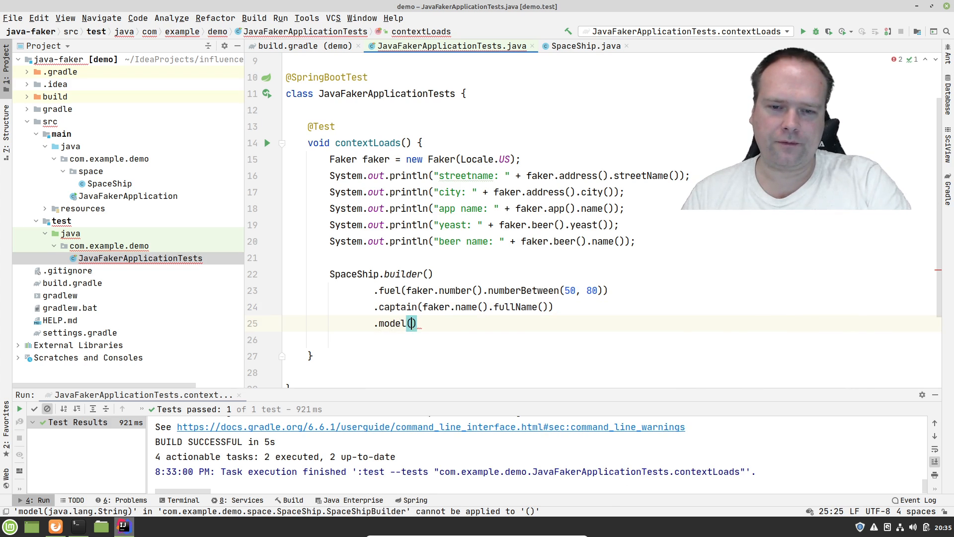
pyautogui.write('faker.')
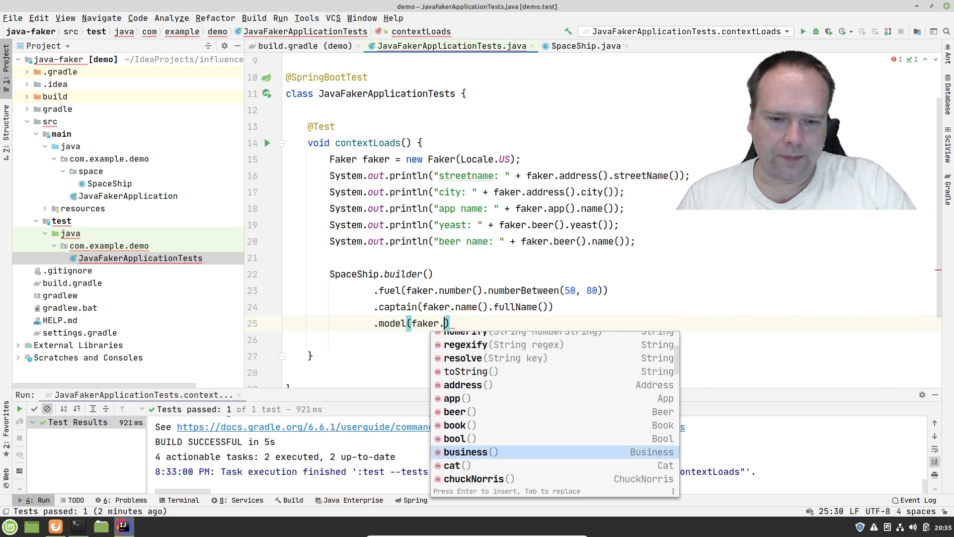
pyautogui.click(474, 479)
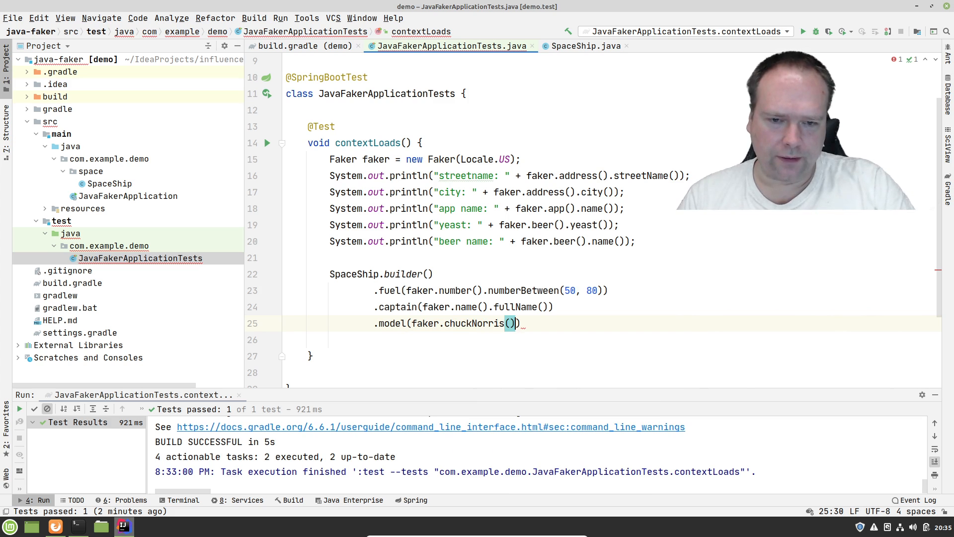
pyautogui.write('.fact(')
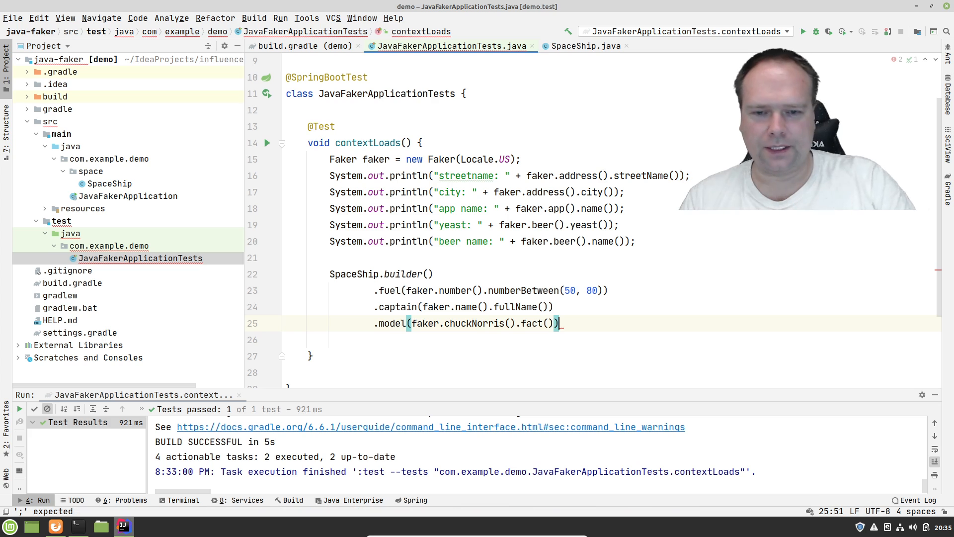
pyautogui.write('.build();')
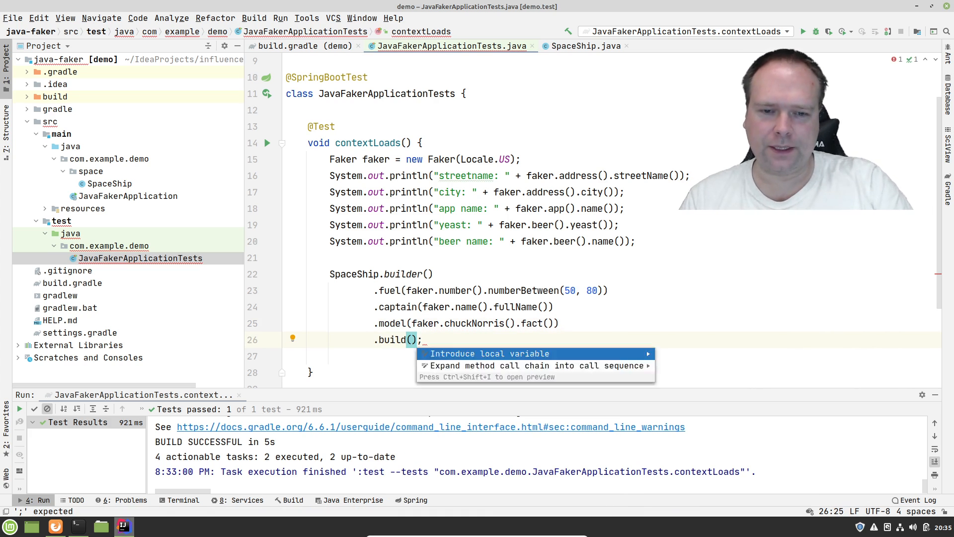
# - Store the built ship in a spaceShip variable and print "Spaceship: " + spaceShip
pyautogui.click(497, 354)
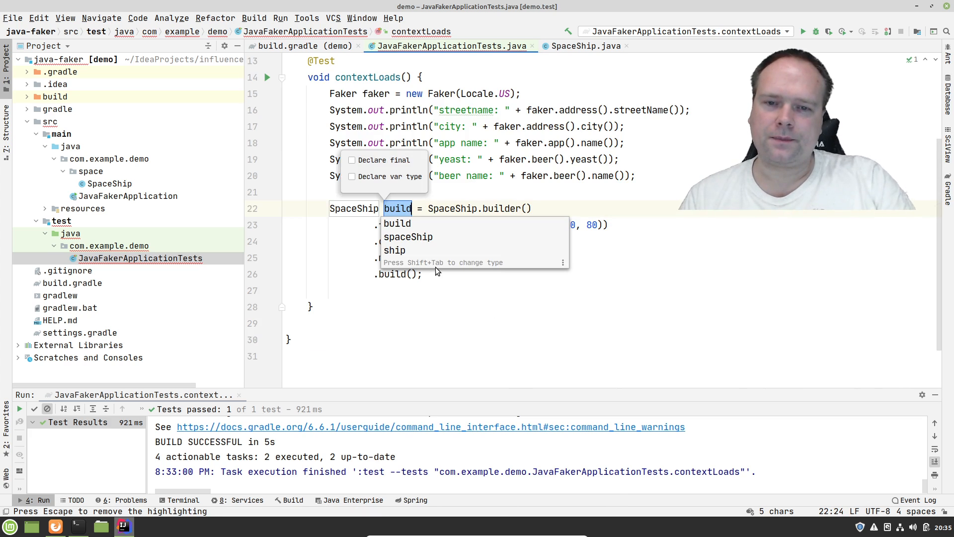
pyautogui.write('spaceShip')
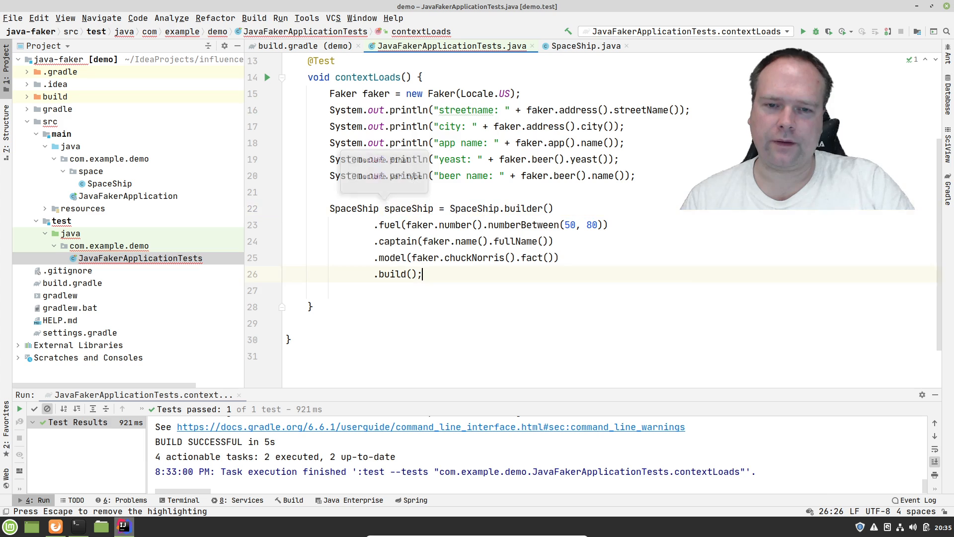
pyautogui.write('sout')
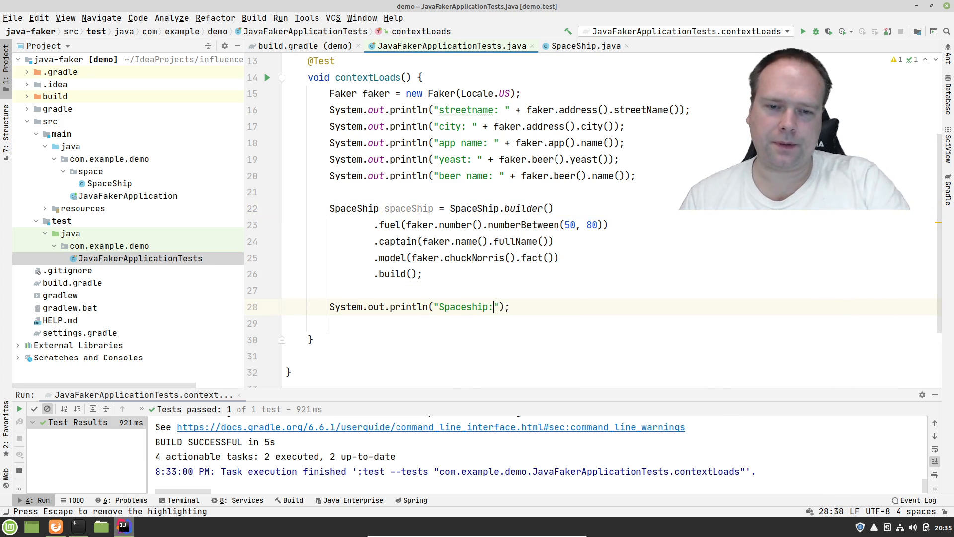
pyautogui.write('+ spaceShip')
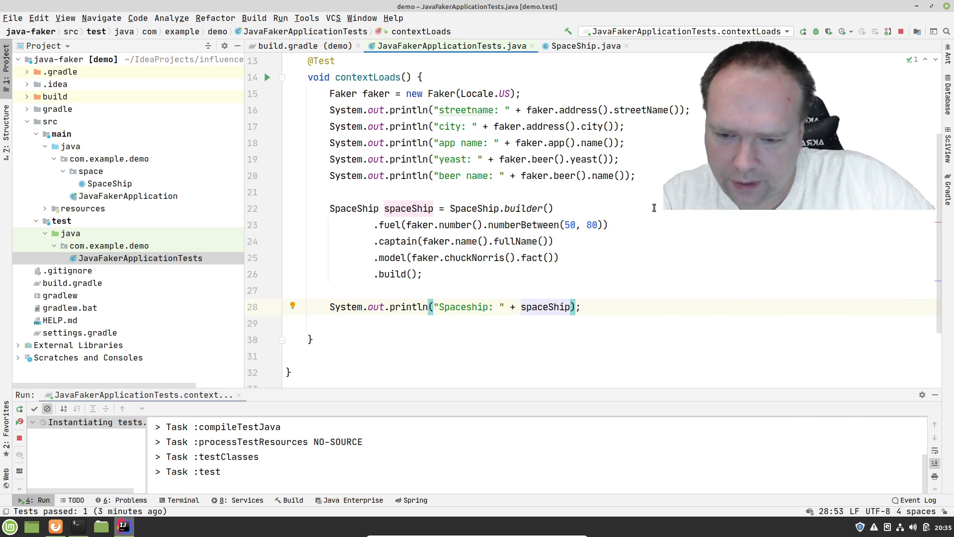
# - Highlight the printed SpaceShip line and captain Raphael Raynor in the test console output
pyautogui.click(267, 77)
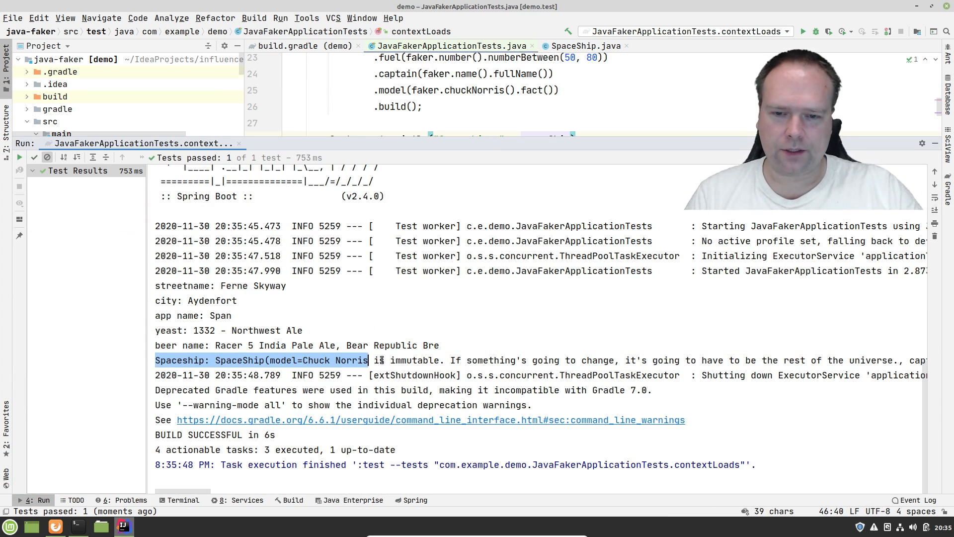
pyautogui.moveTo(369, 360); pyautogui.dragTo(547, 360)
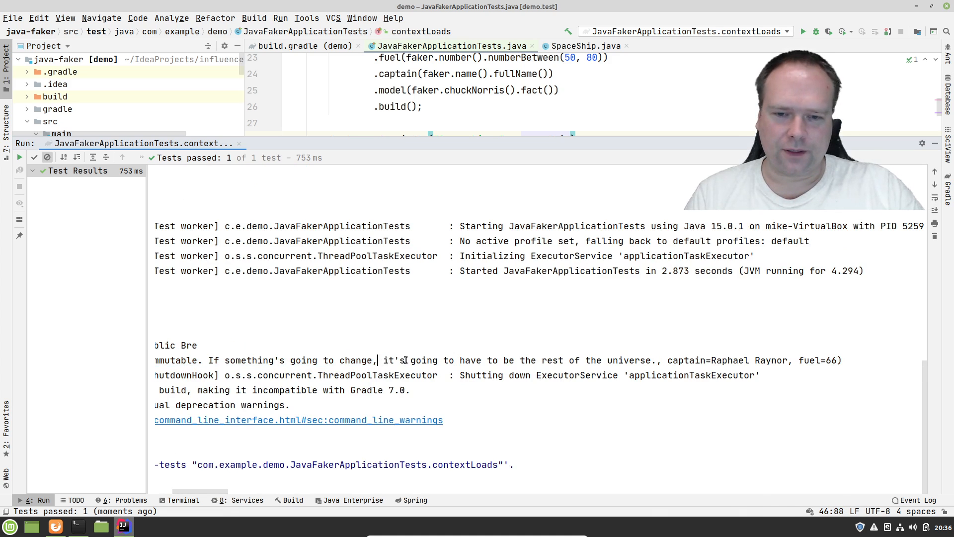
pyautogui.moveTo(381, 360); pyautogui.dragTo(661, 359)
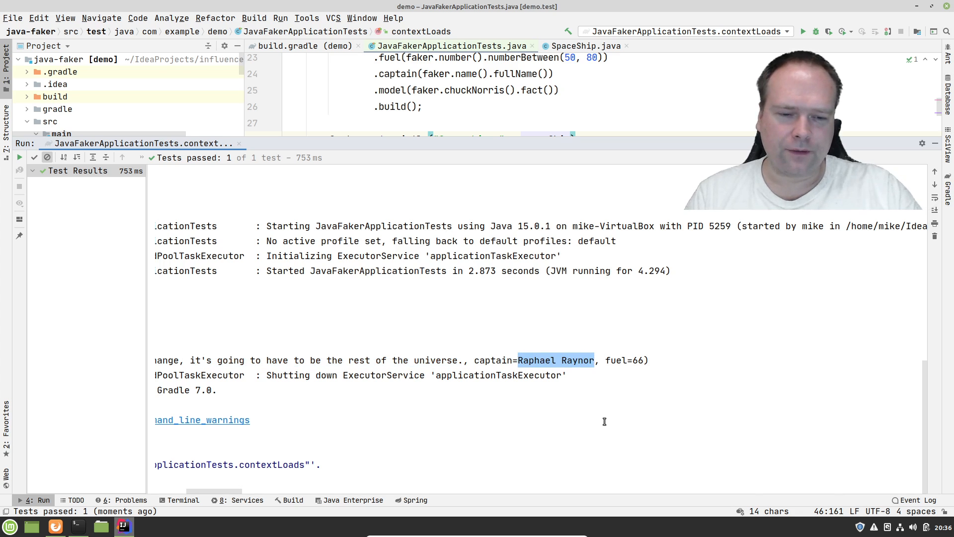
pyautogui.moveTo(640, 353)
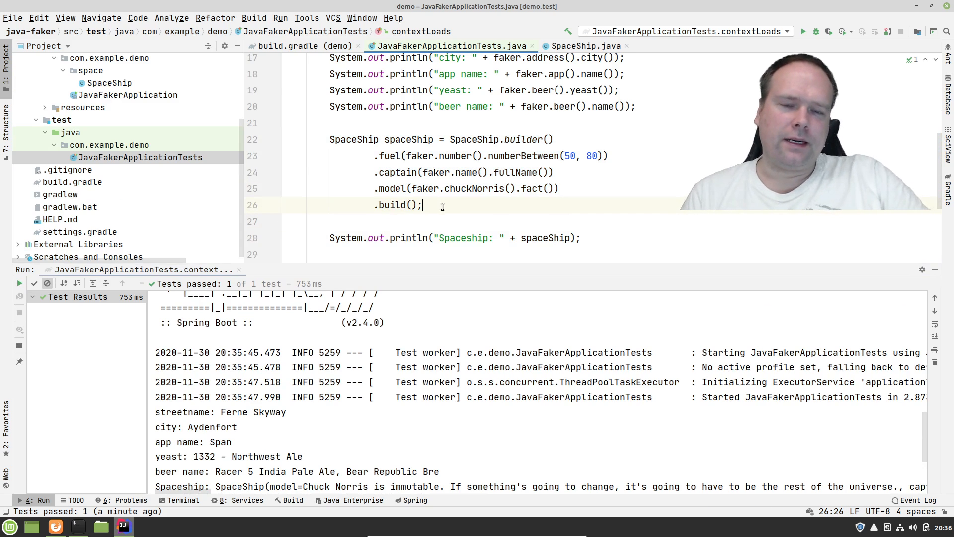
pyautogui.moveTo(501, 172)
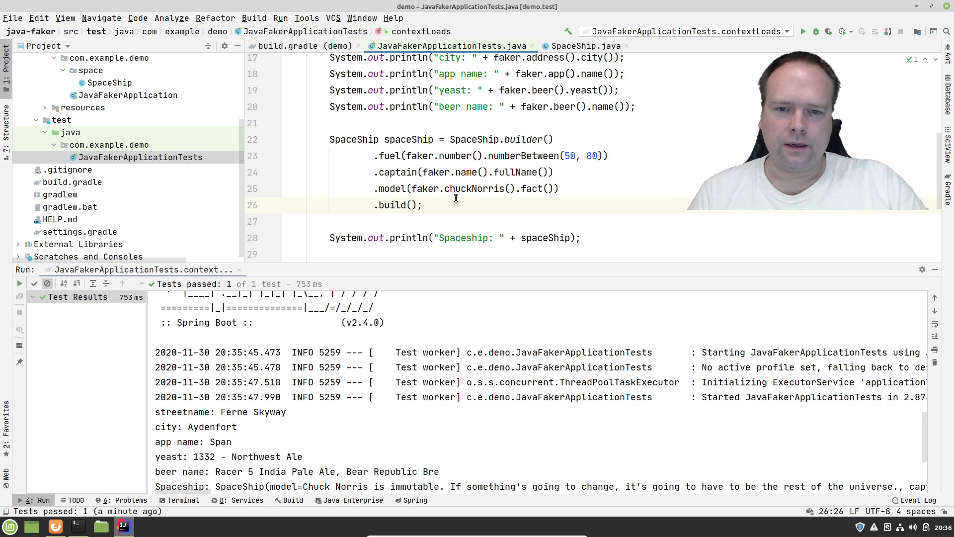
pyautogui.click(422, 155)
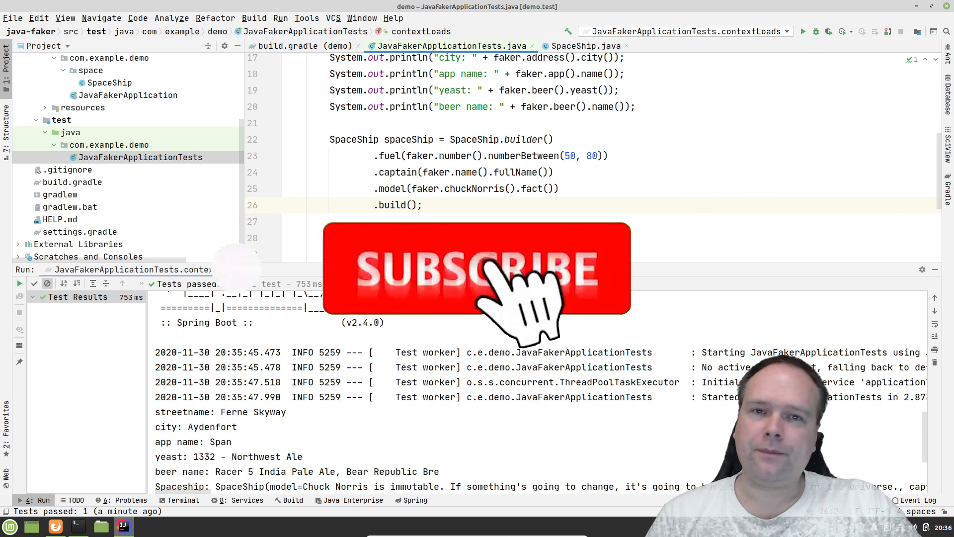
pyautogui.click(496, 269)
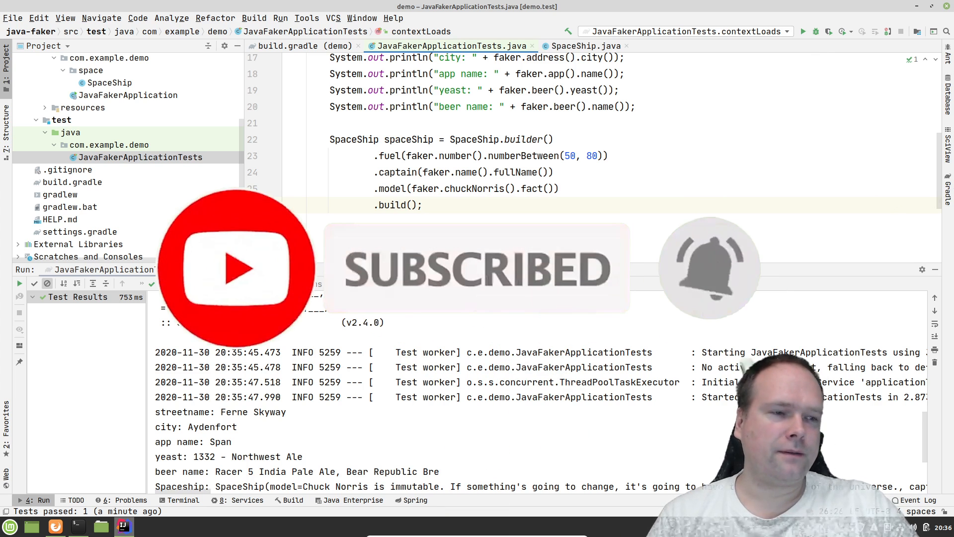